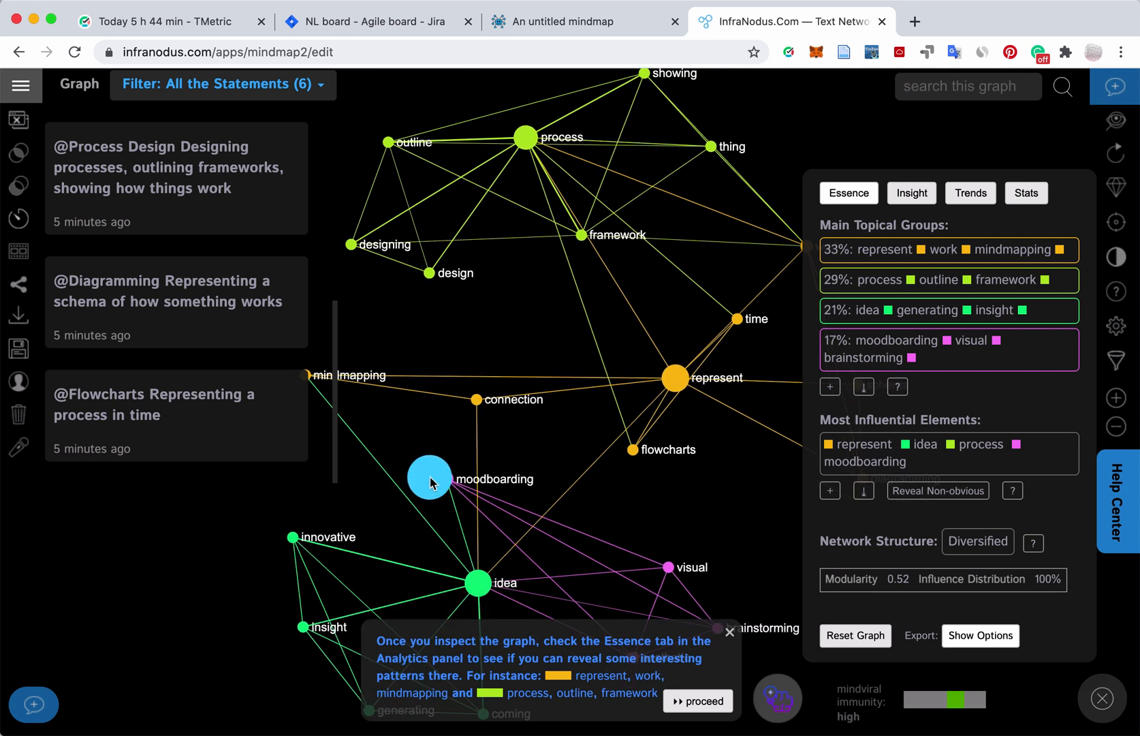
- Compare the Brainstorming mind map with its notes network, then start exporting the map notes
left_click(582, 21)
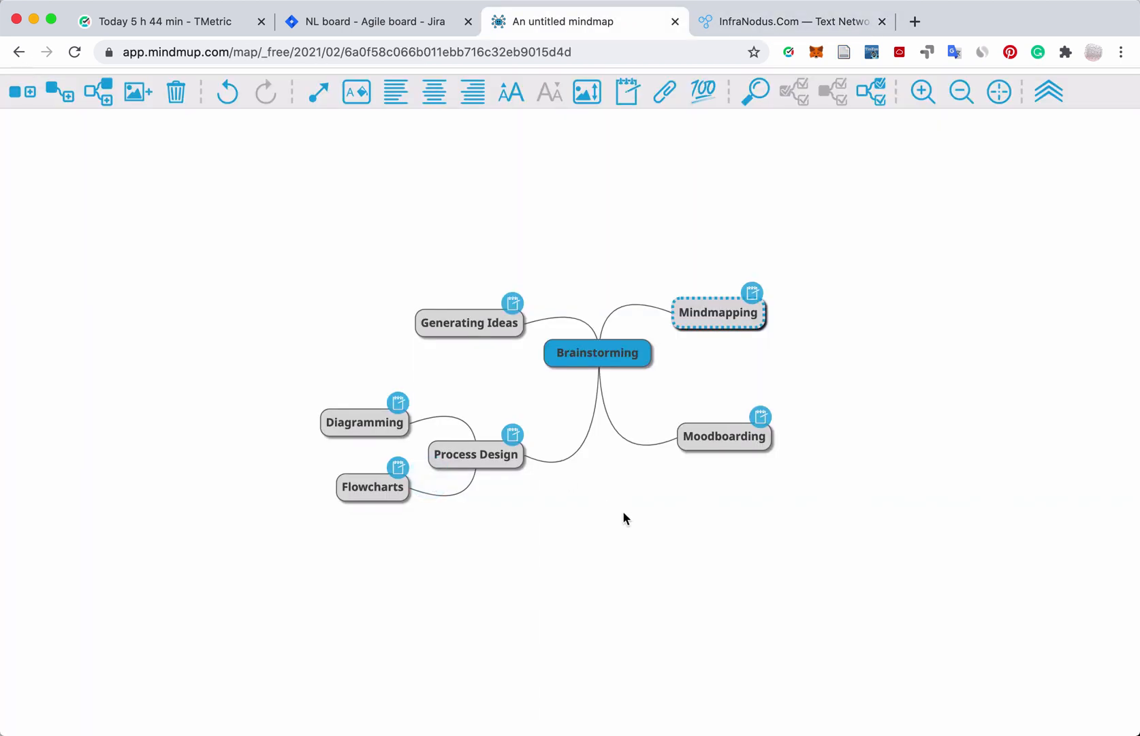
mouse_move(653, 286)
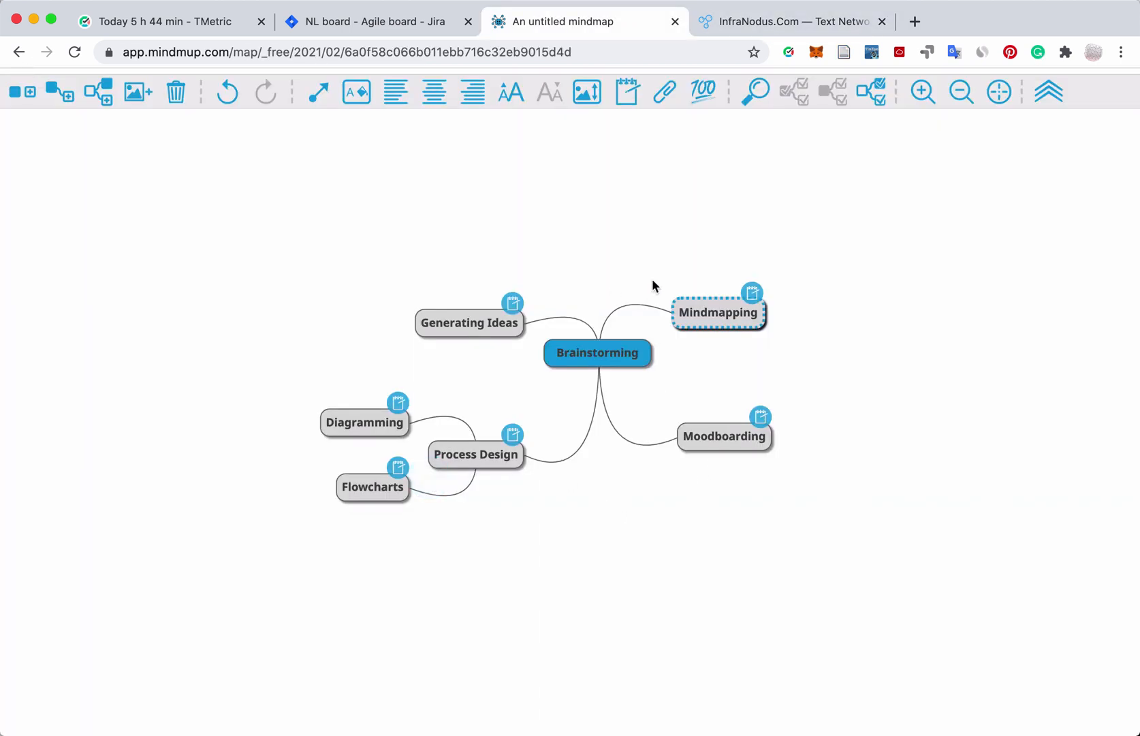
left_click(792, 20)
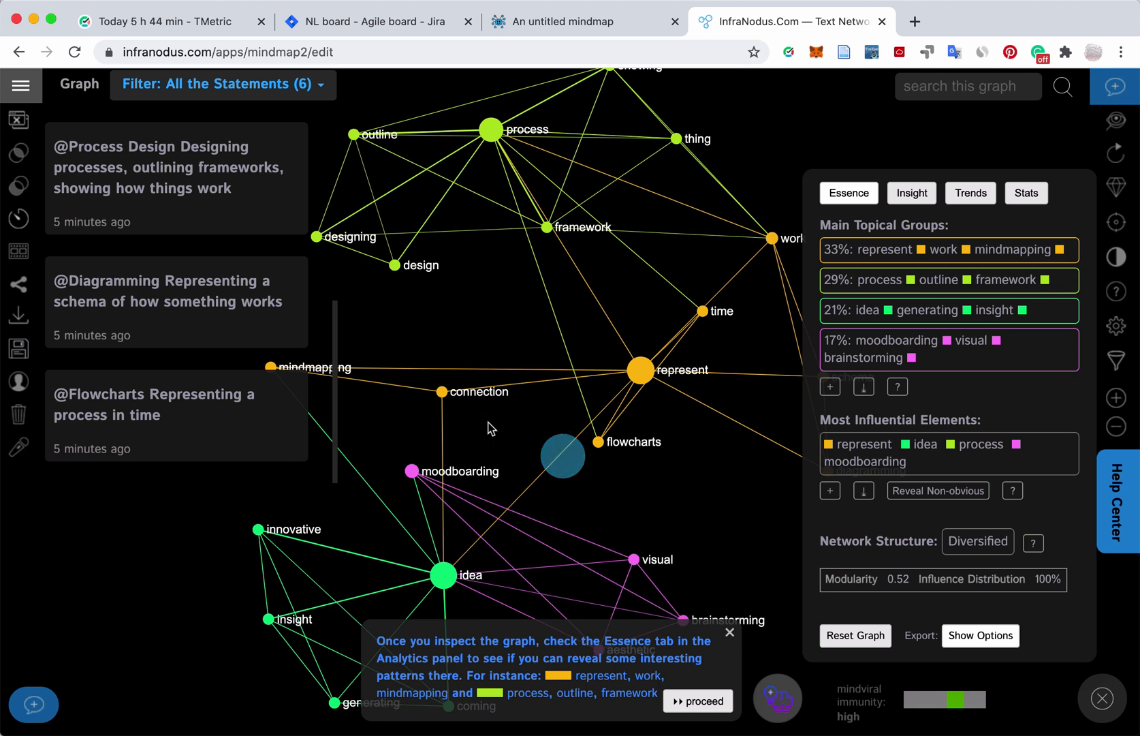
left_click(641, 370)
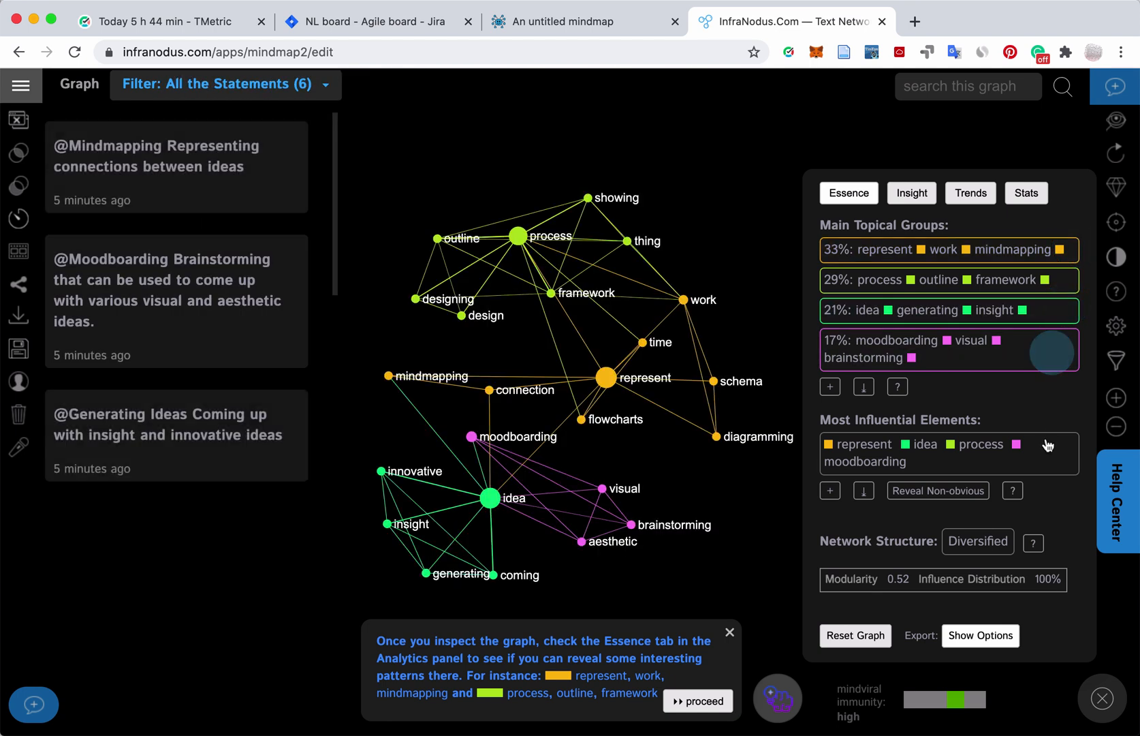
mouse_move(639, 389)
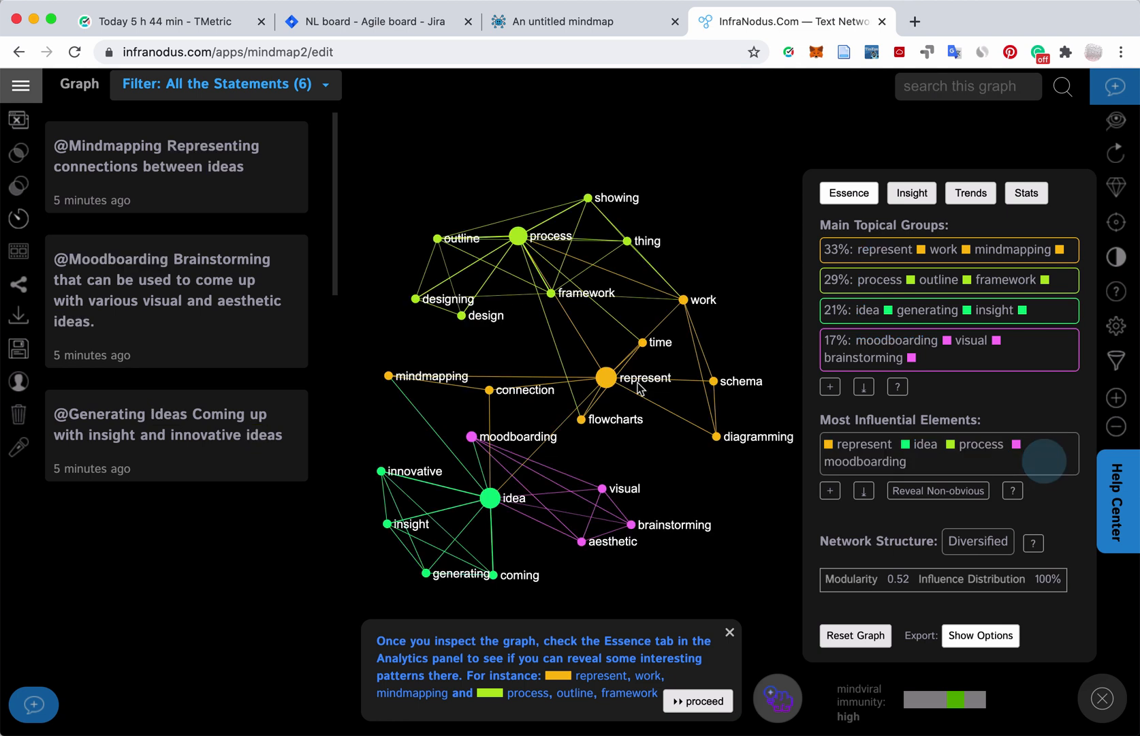
left_click(583, 20)
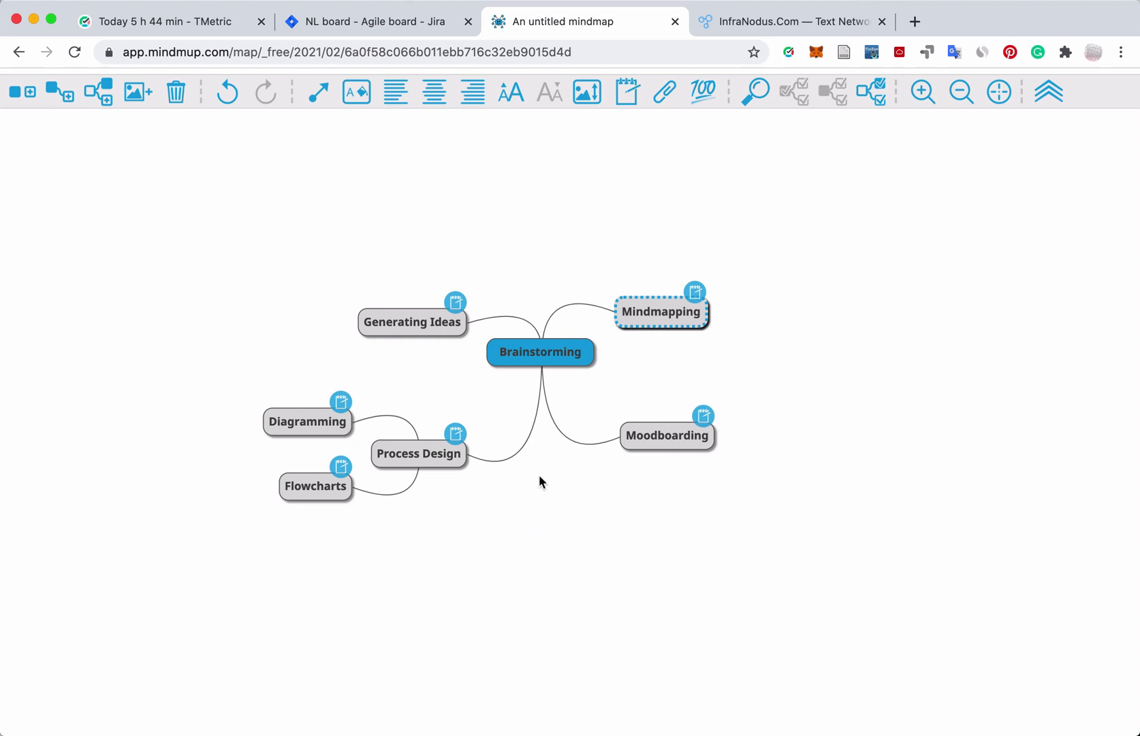
mouse_move(511, 379)
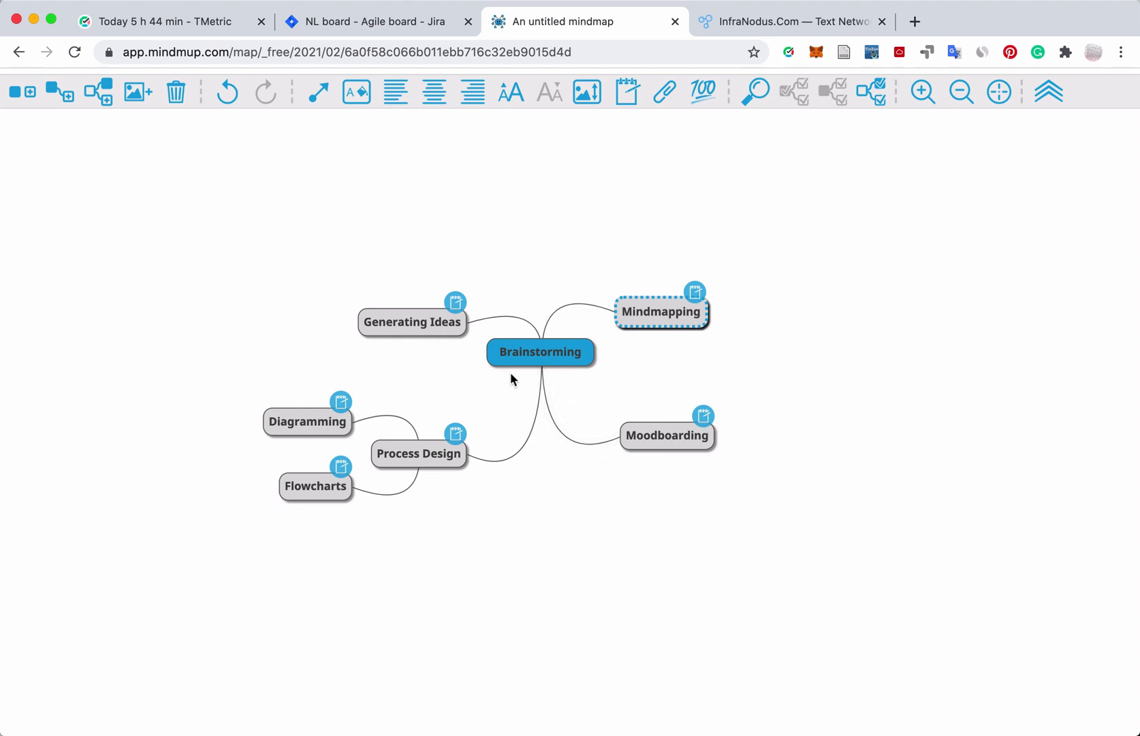
mouse_move(695, 291)
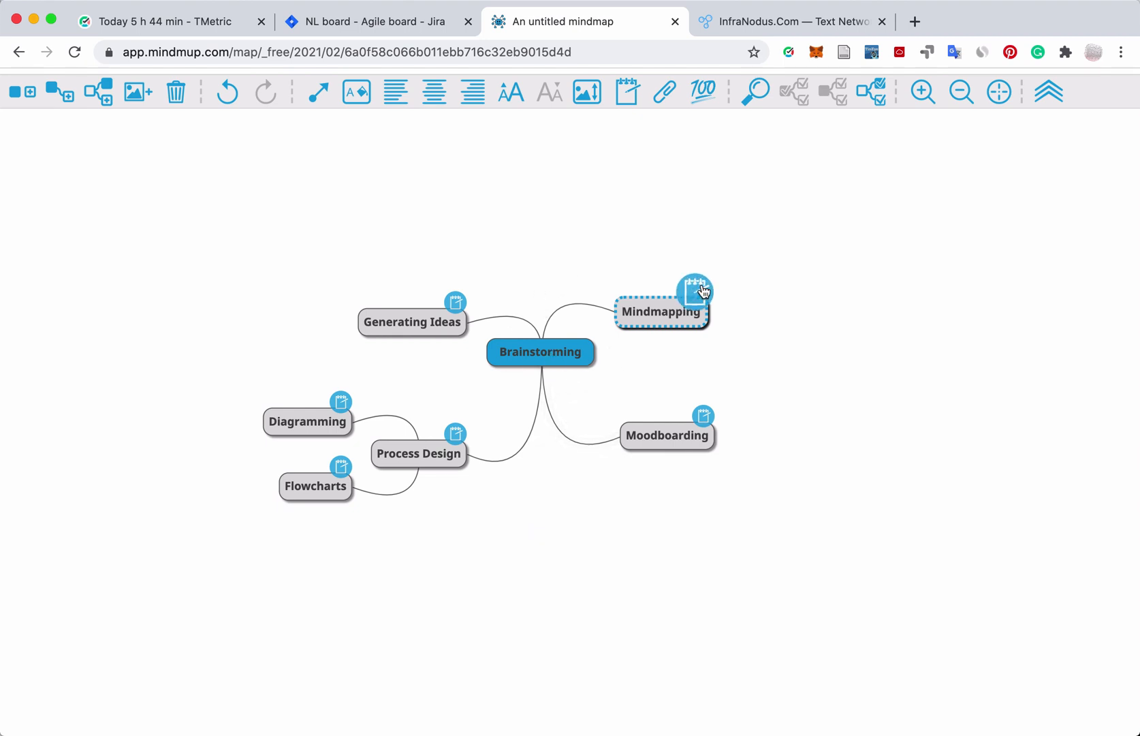
mouse_move(697, 293)
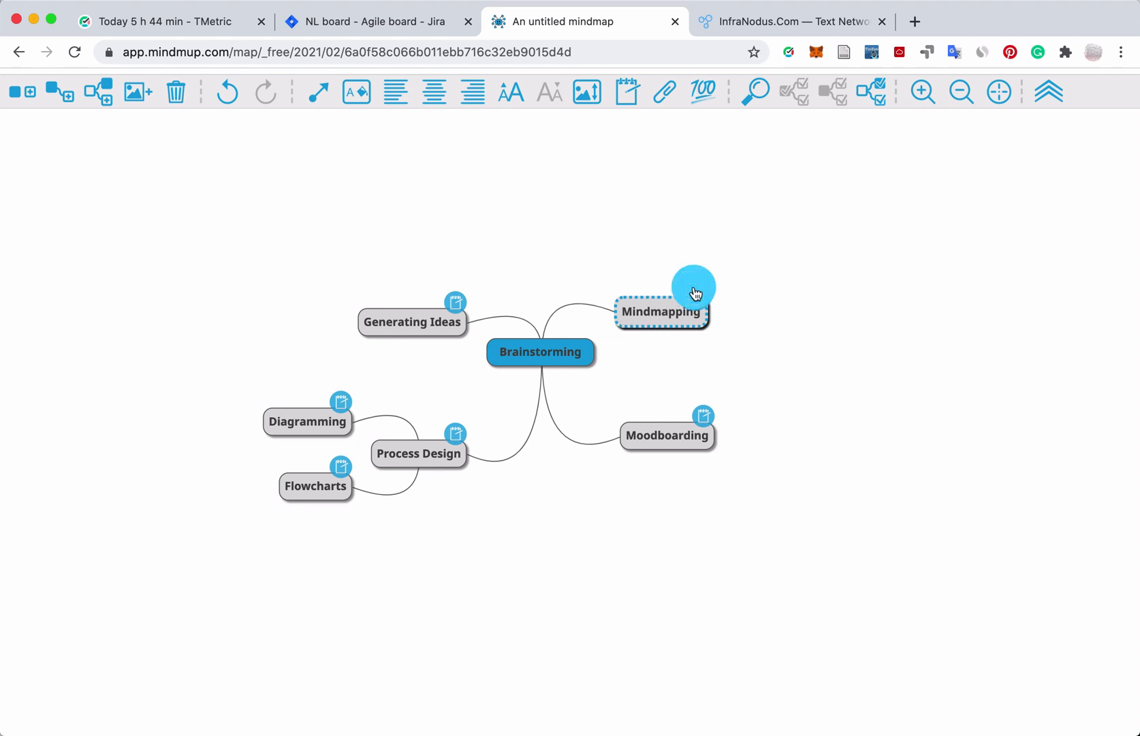
left_click(695, 284)
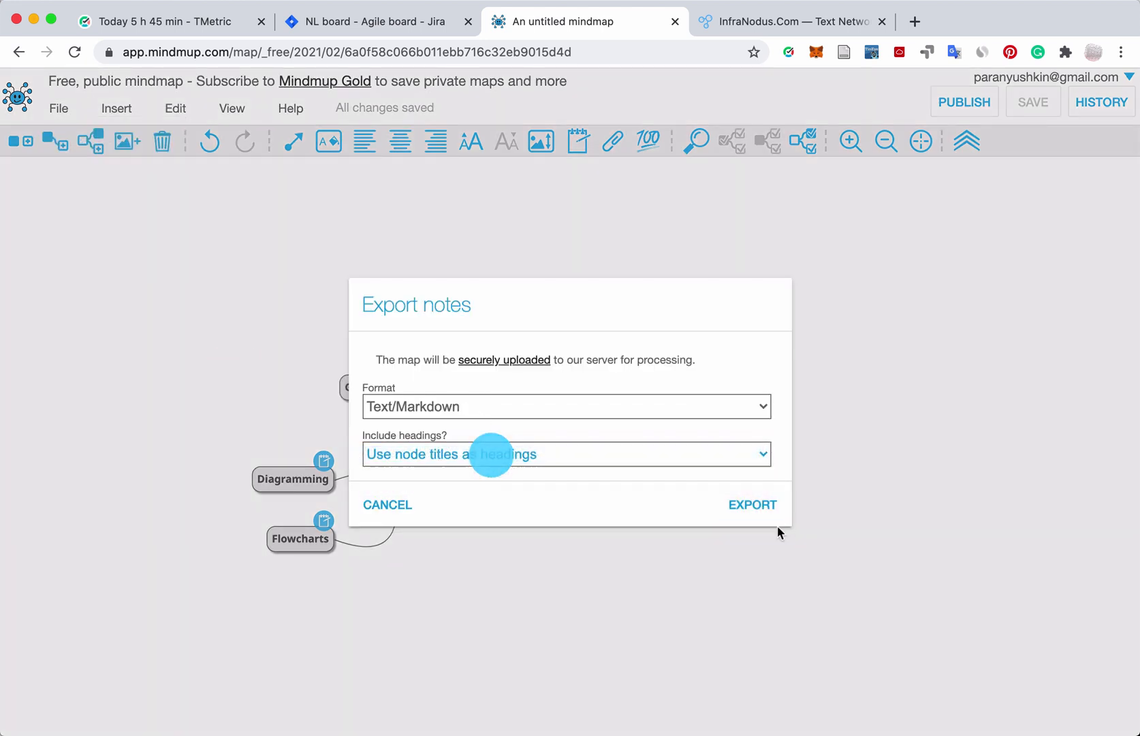
- Export the map notes as Text/Markdown, view the exported file, and go to InfraNodus
left_click(751, 504)
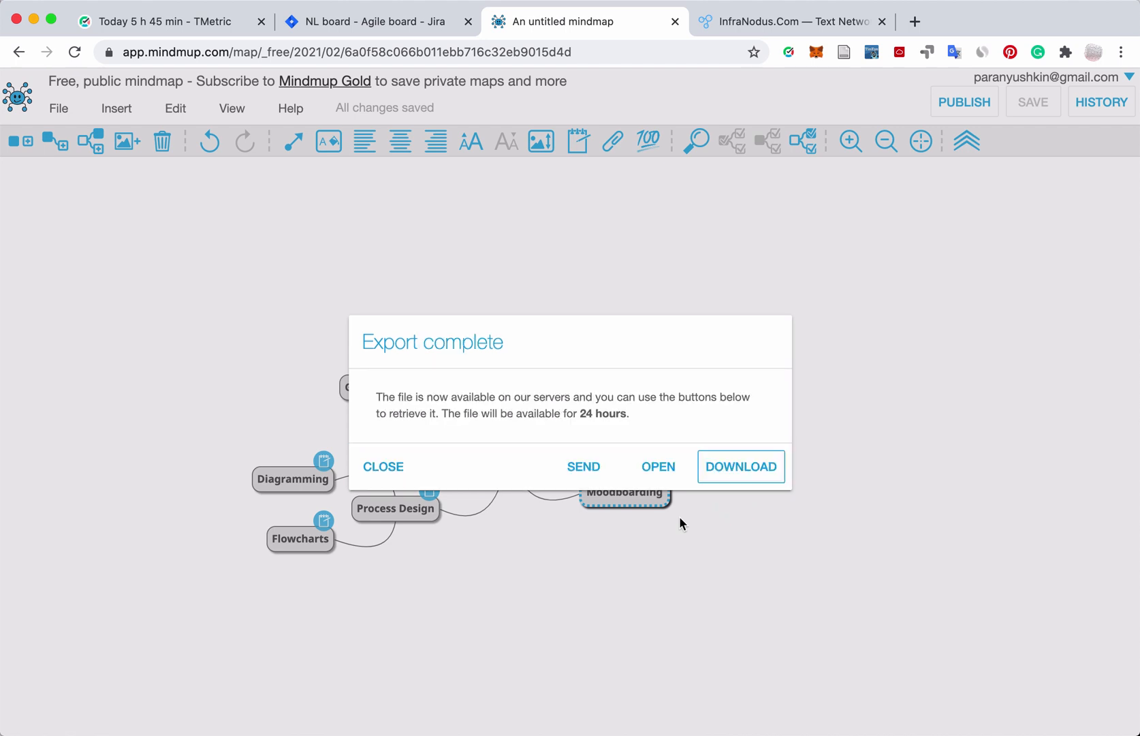
left_click(658, 466)
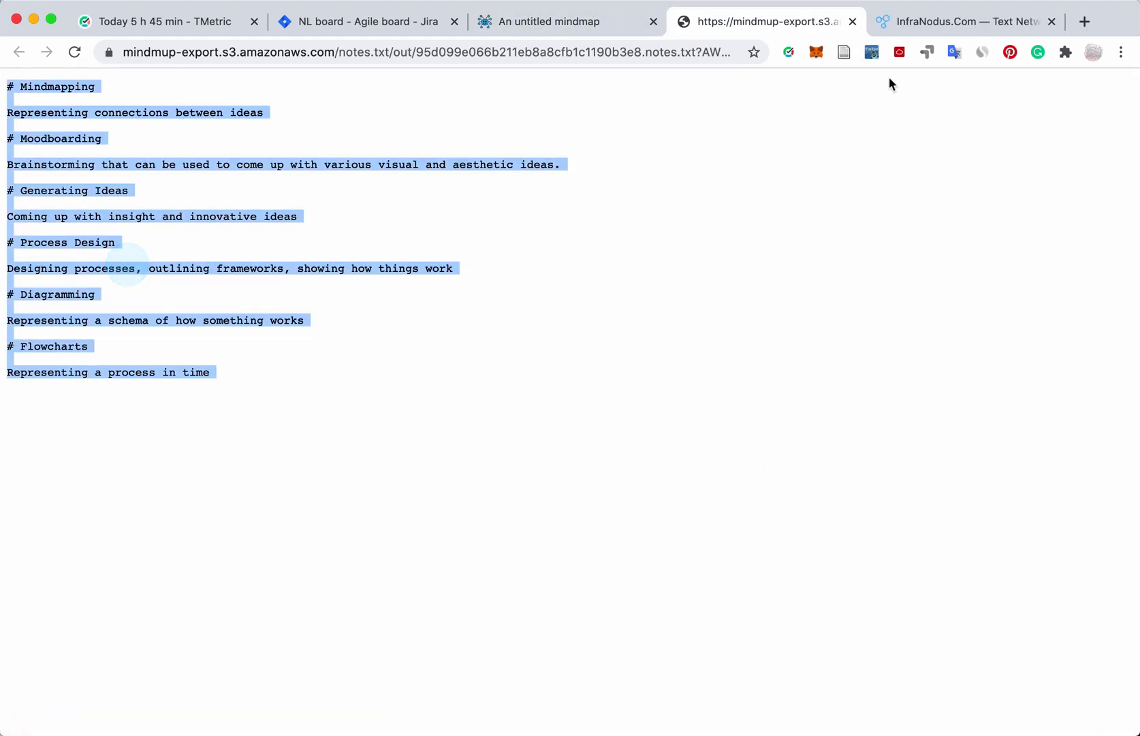
left_click(966, 20)
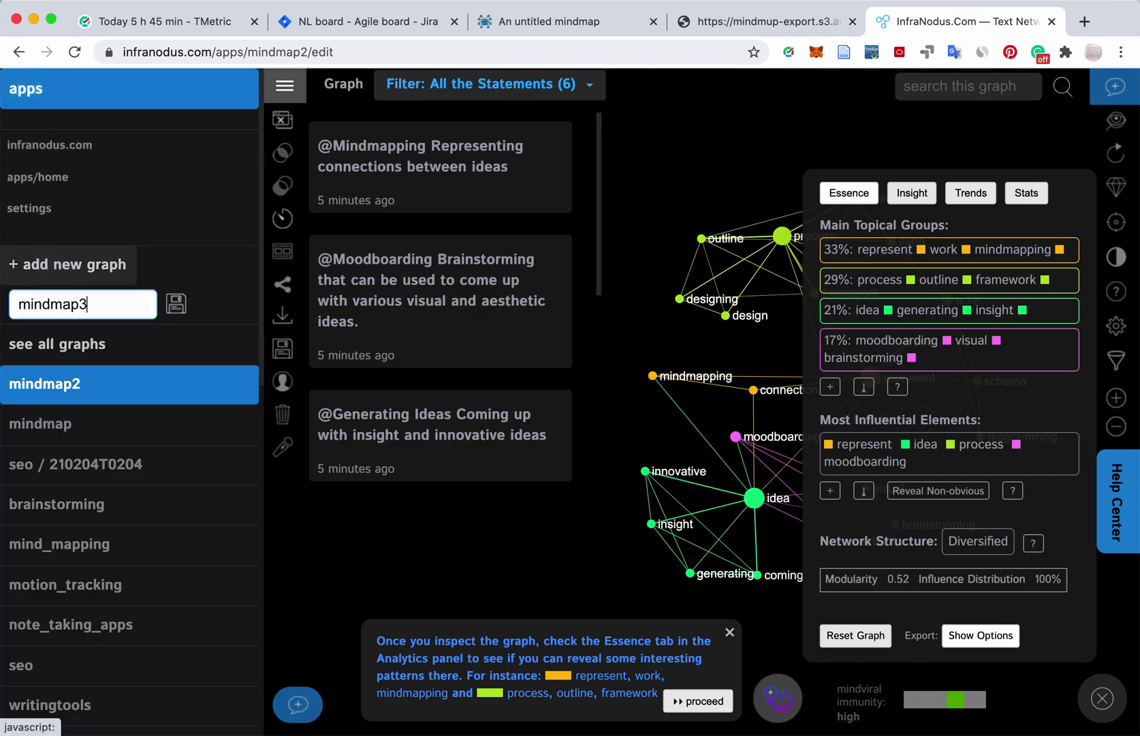
left_click(175, 304)
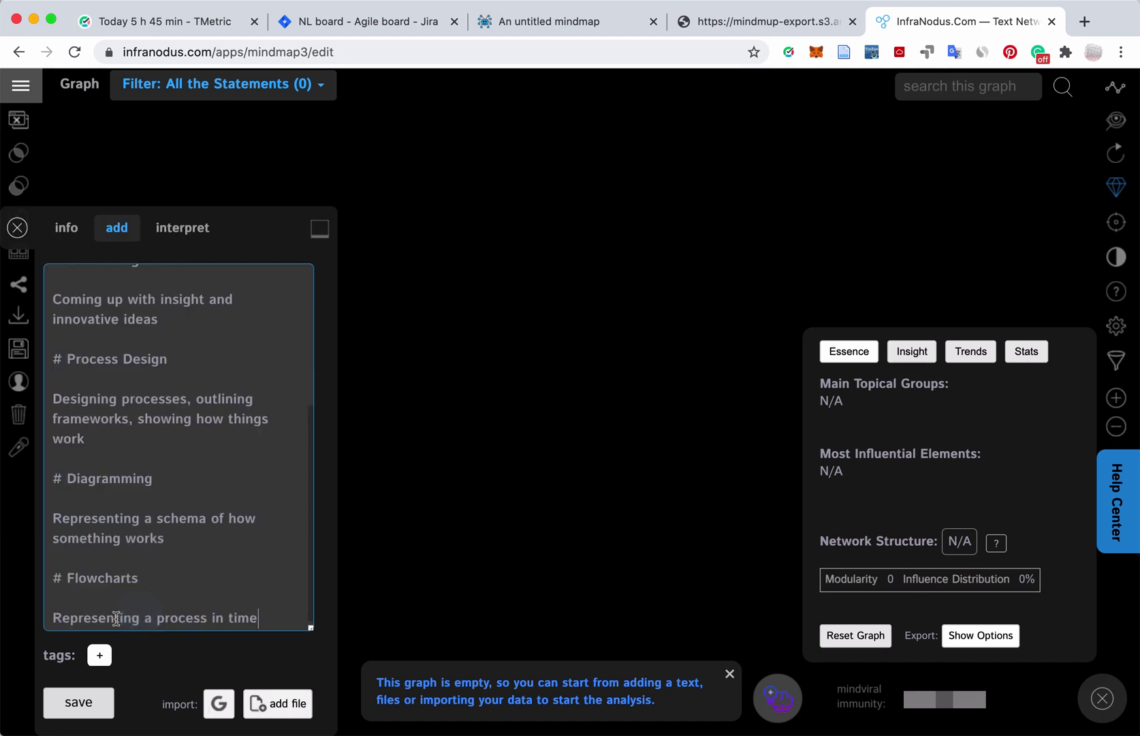
scroll("up", 3)
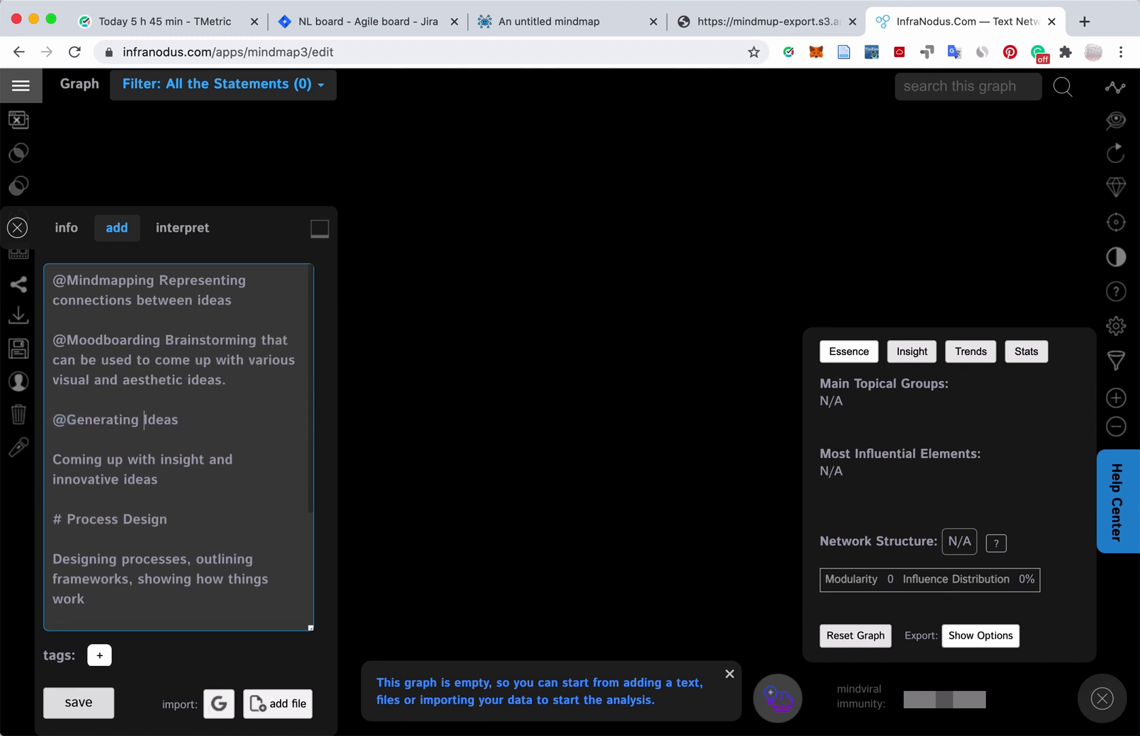
type("_")
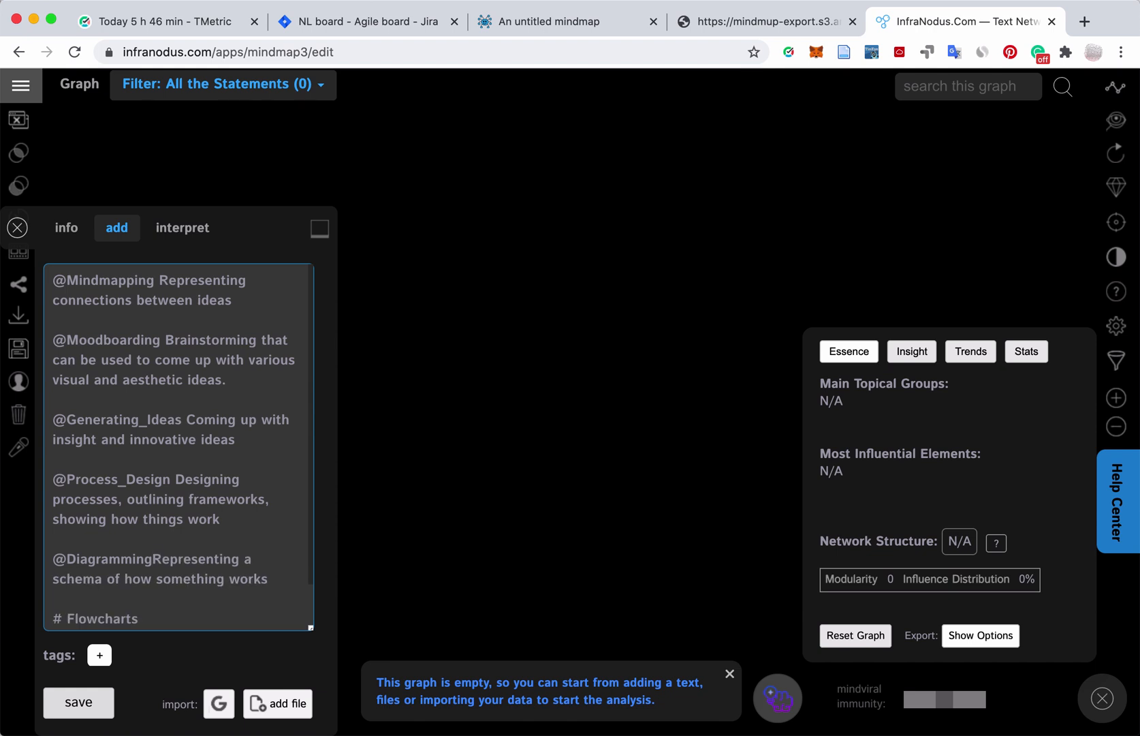
scroll("down", 3)
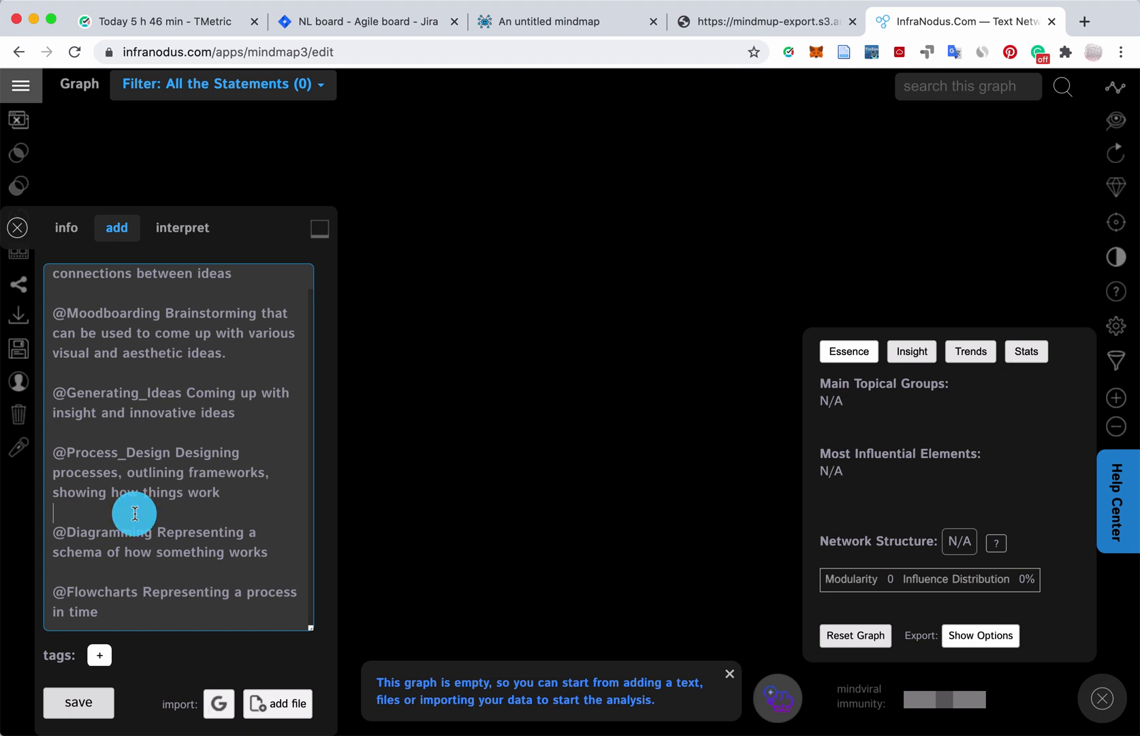
scroll("up", 3)
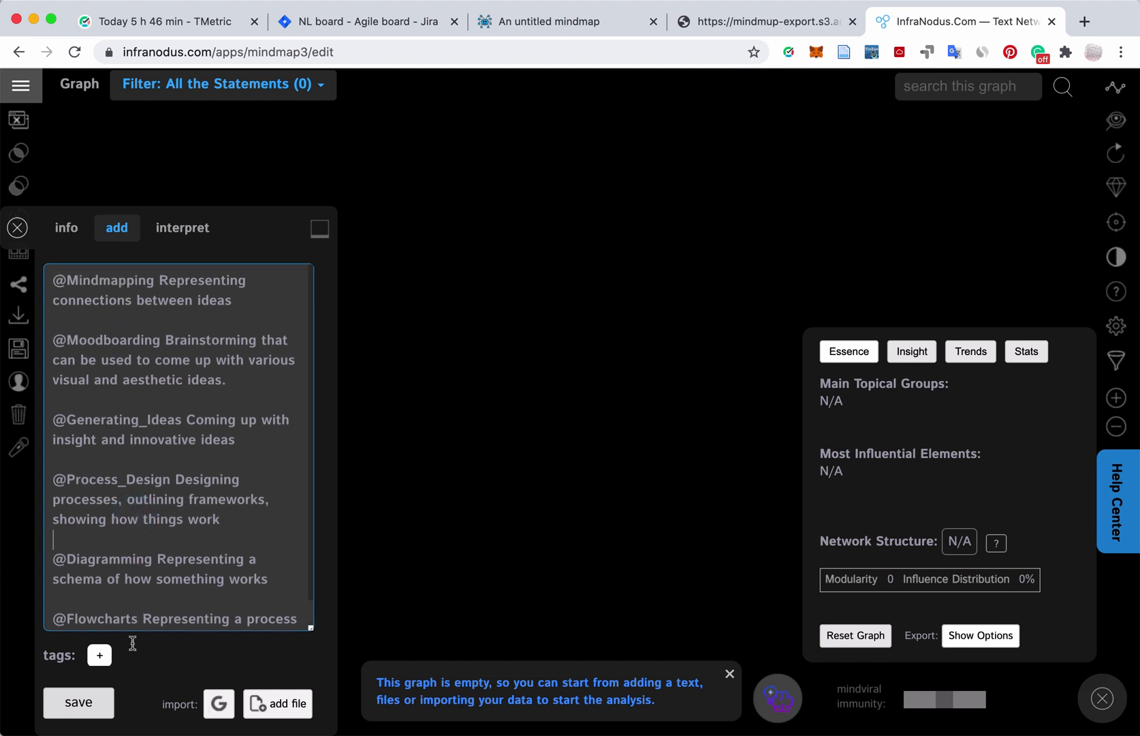
left_click(78, 701)
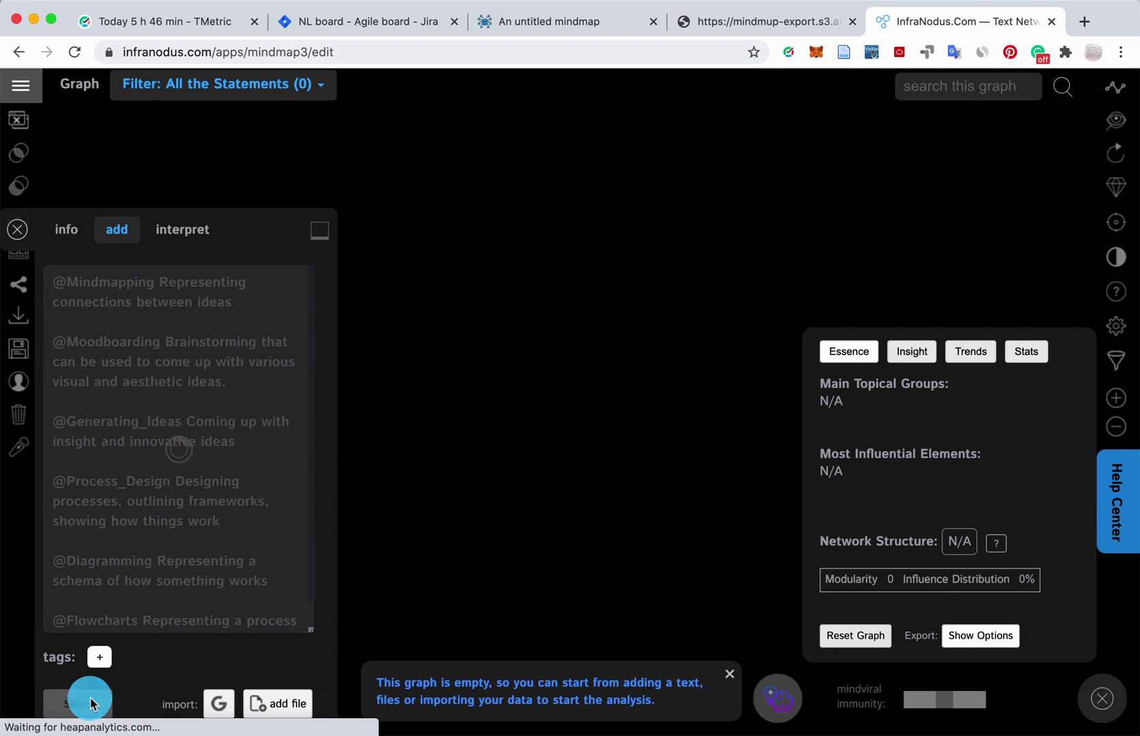
- Inspect the idea and moodboarding nodes' statement, then focus the process design topical group
left_click(79, 701)
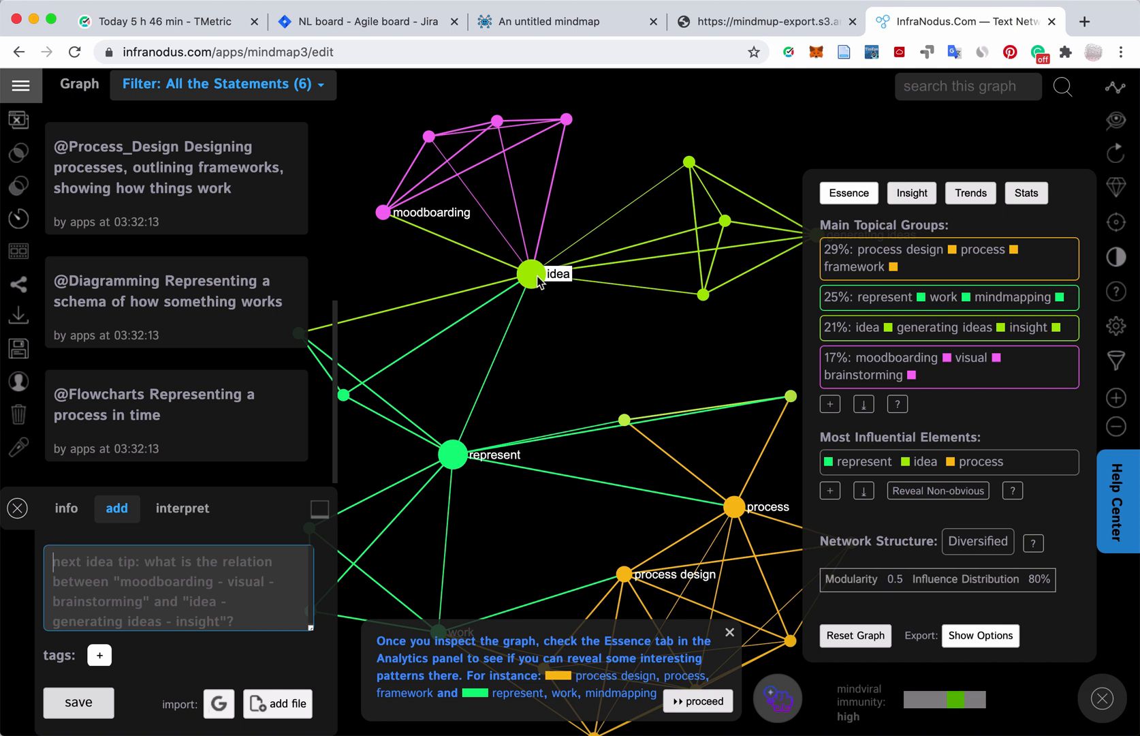
left_click(384, 211)
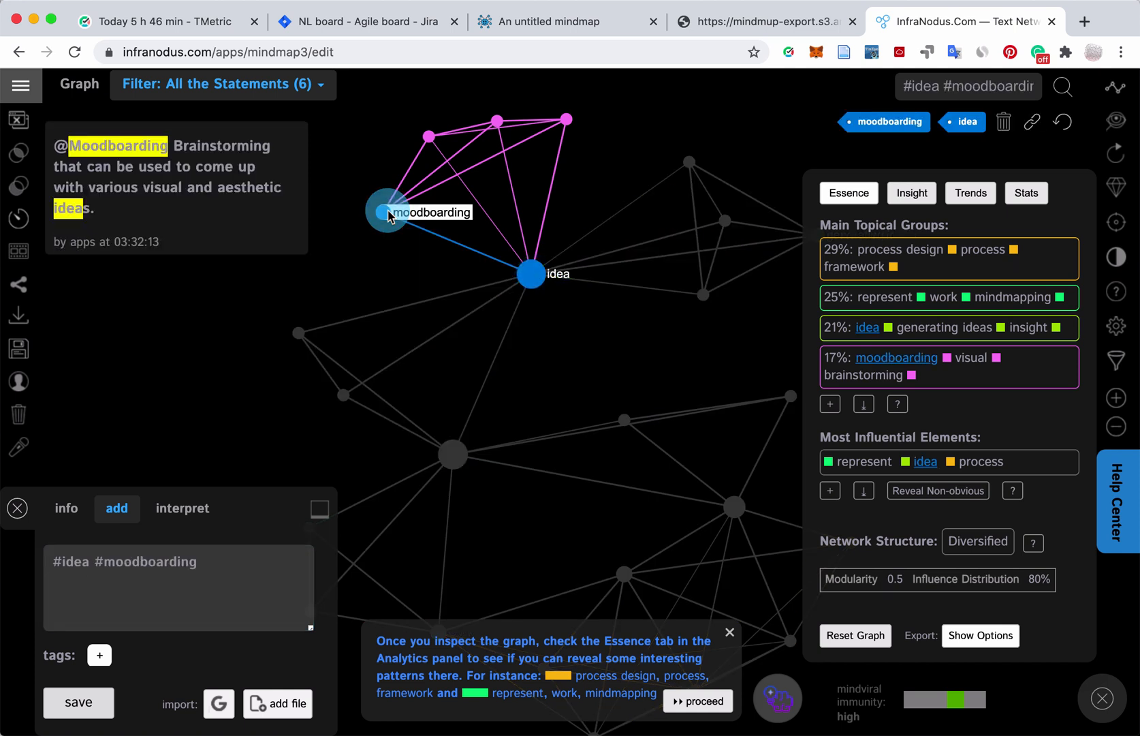
mouse_move(364, 211)
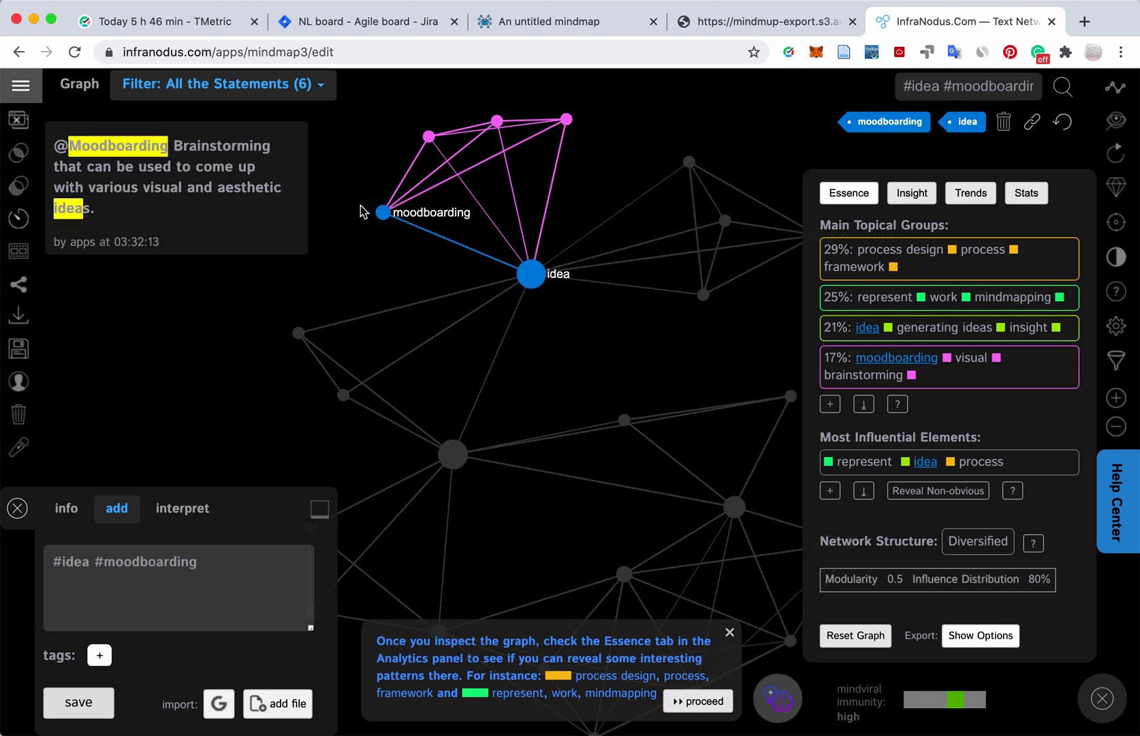
left_click(891, 121)
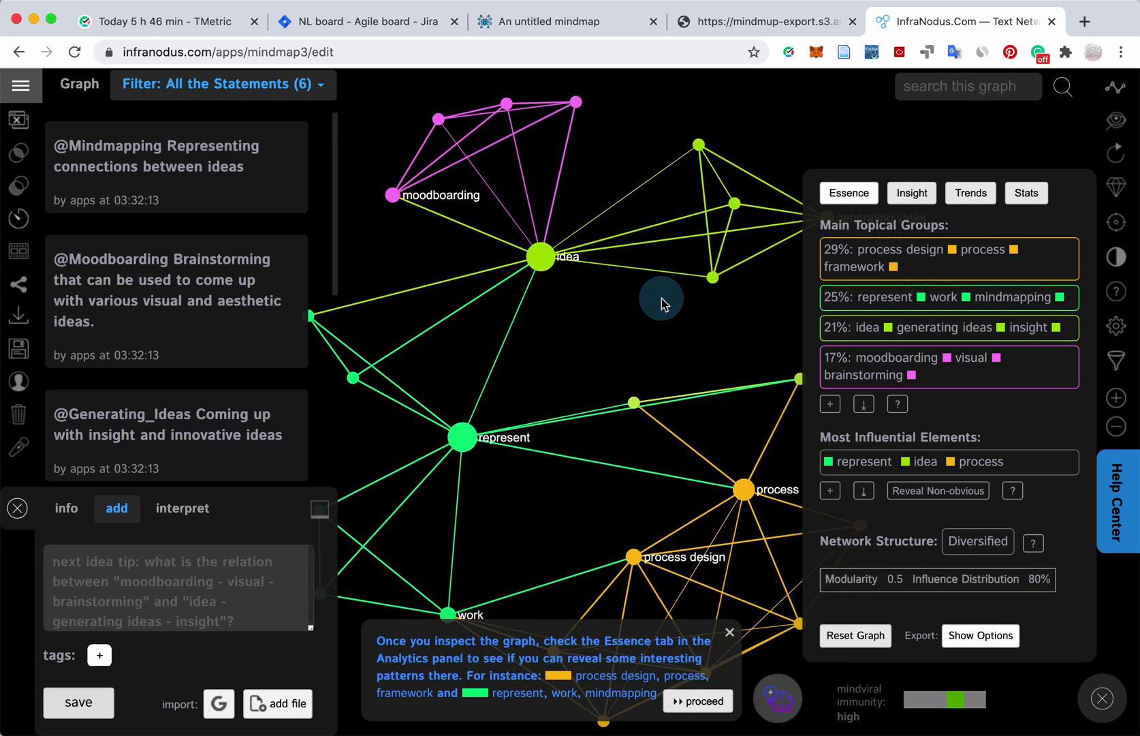
mouse_move(662, 304)
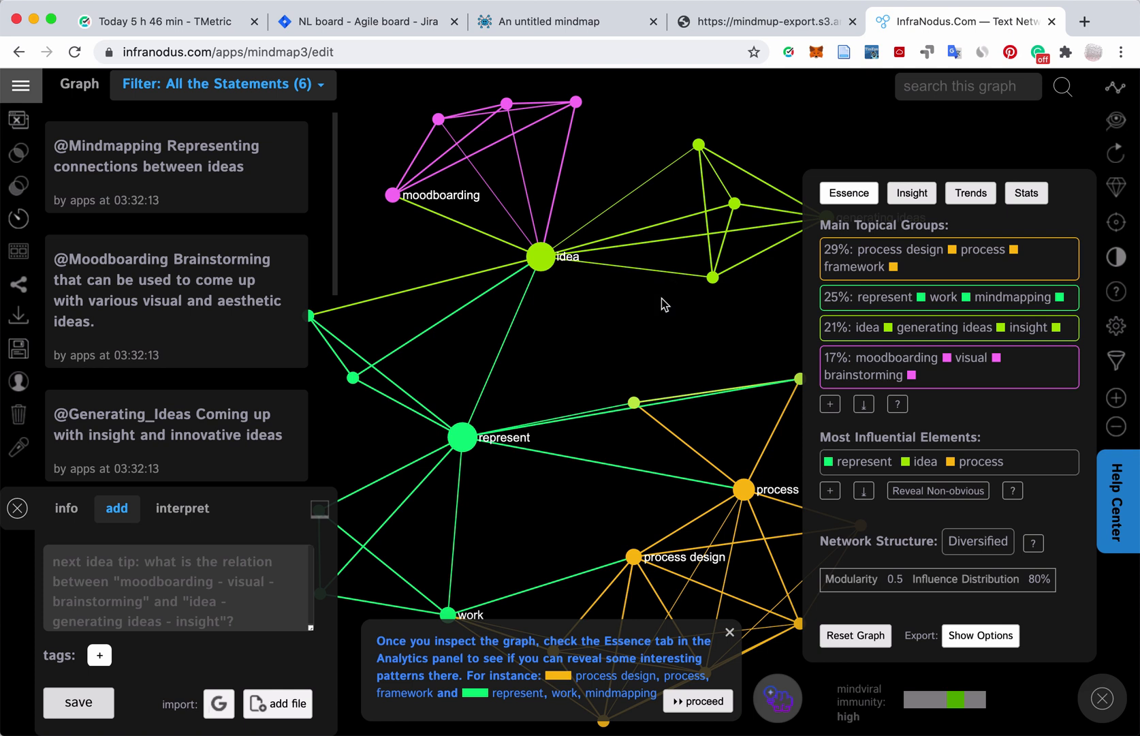
mouse_move(1025, 267)
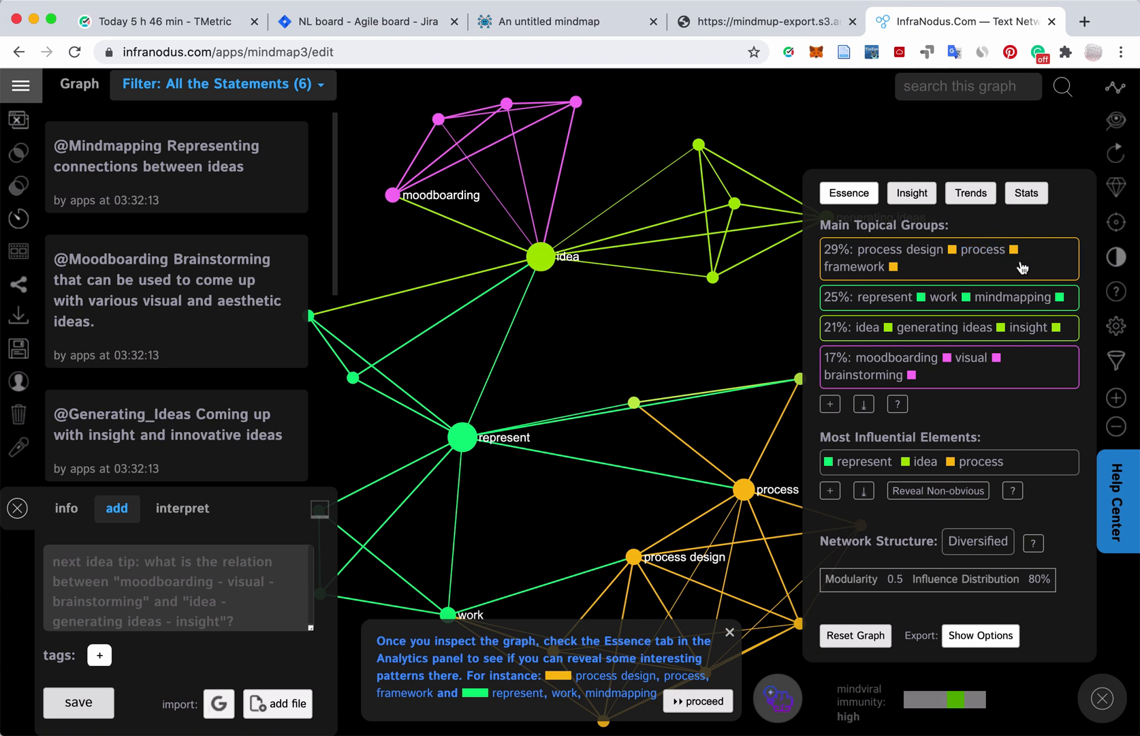
left_click(949, 258)
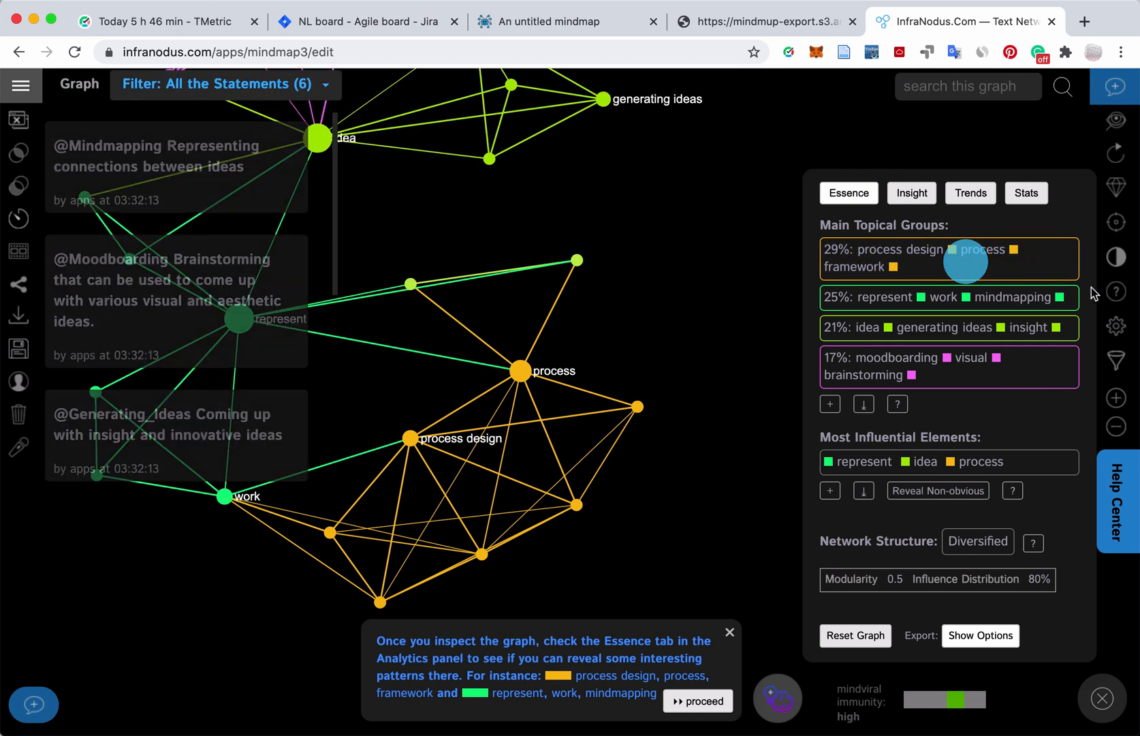
- Filter the graph by the represent, idea and moodboarding topical groups in turn
left_click(950, 297)
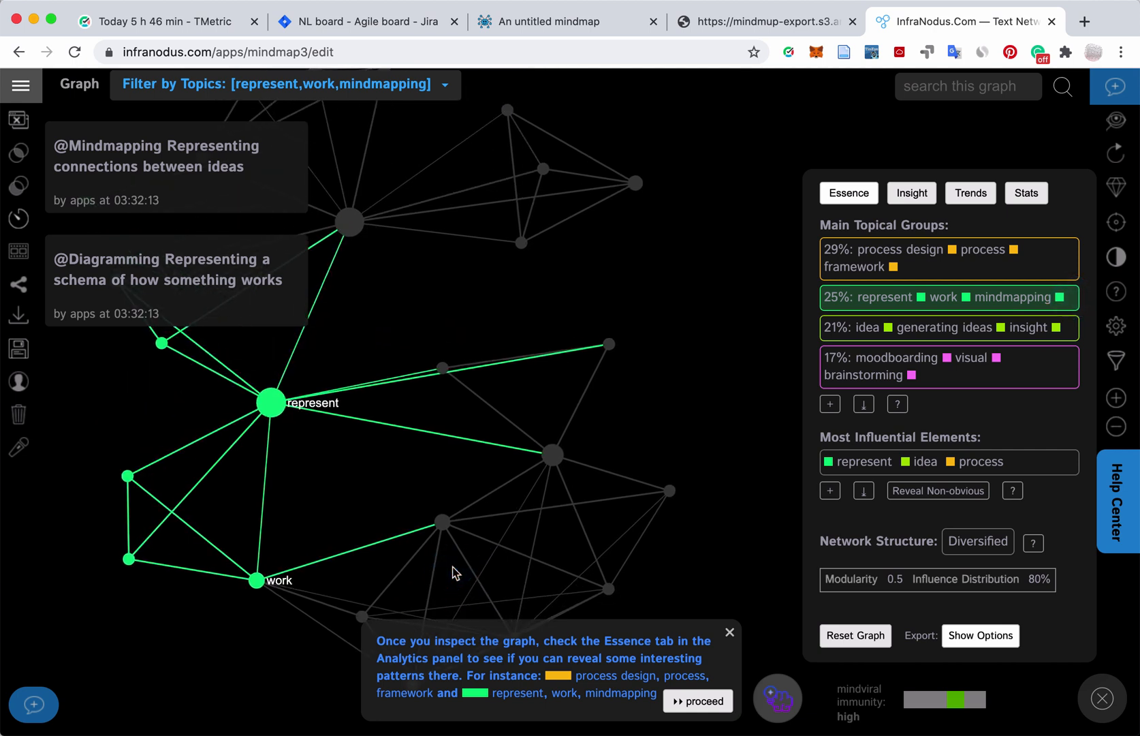
mouse_move(1094, 342)
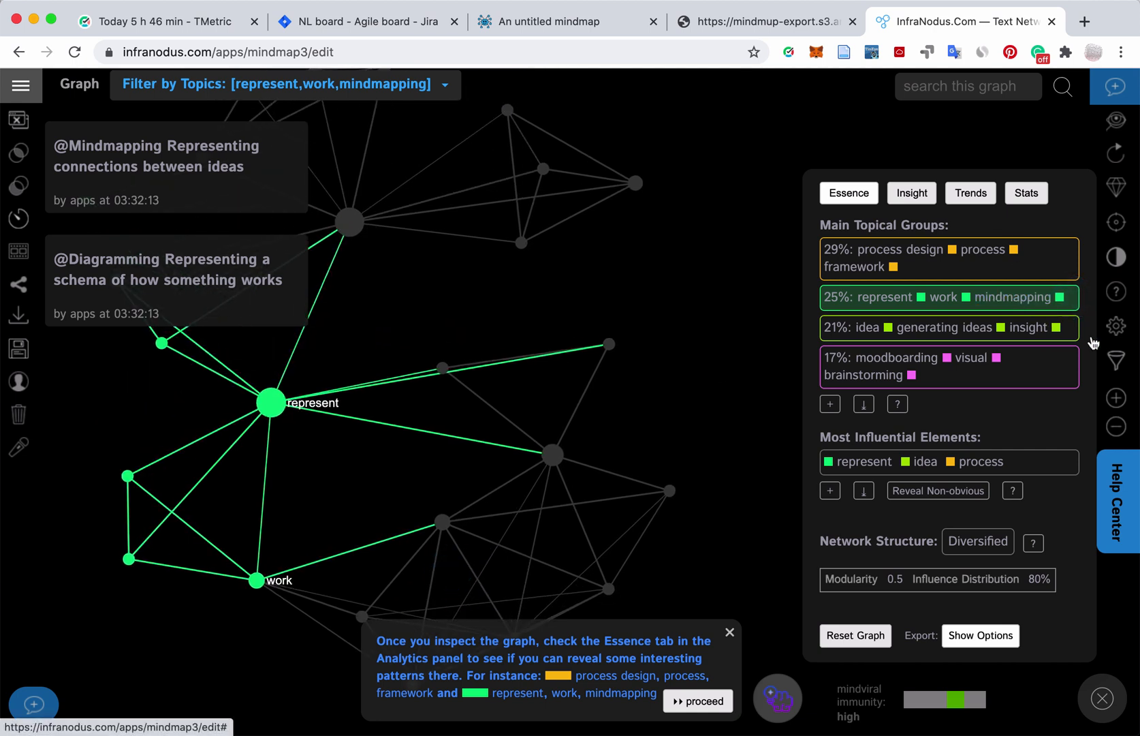
left_click(946, 327)
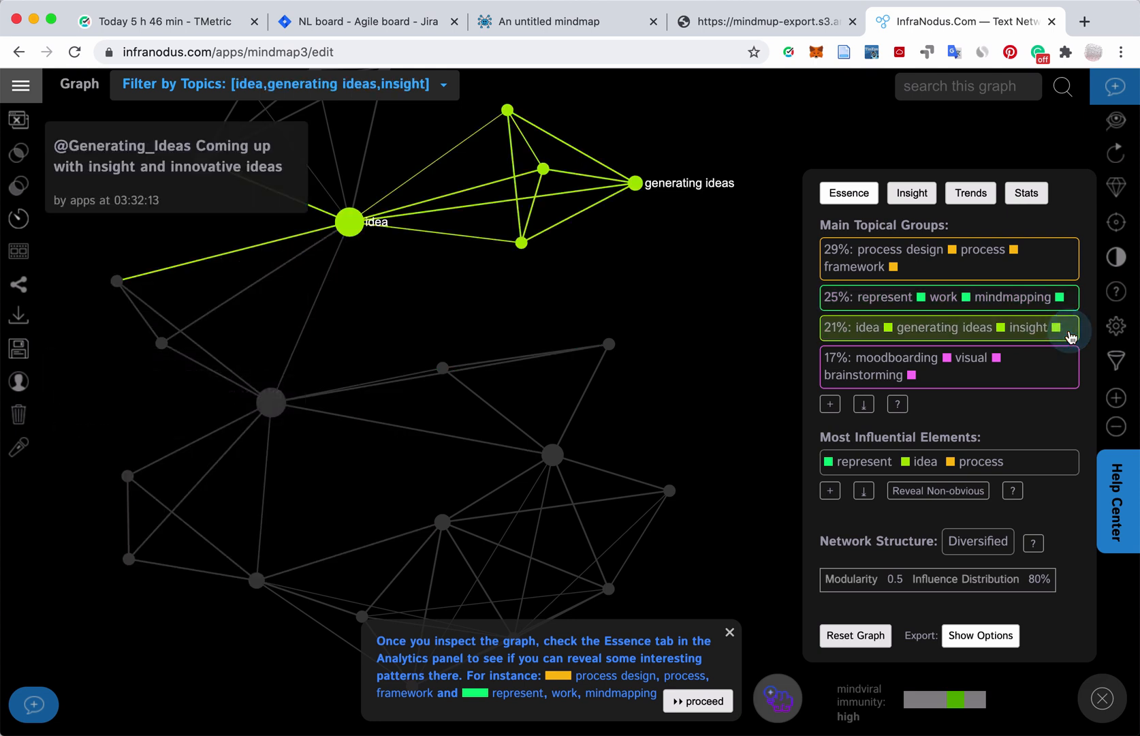
mouse_move(1030, 380)
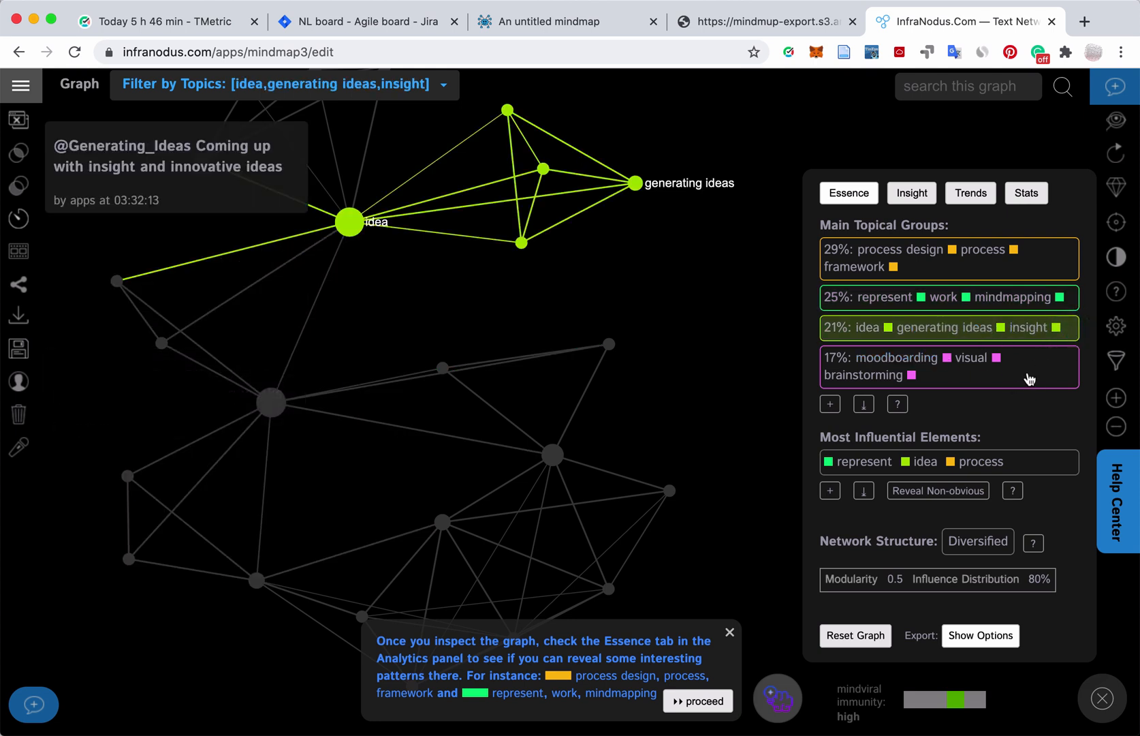
left_click(949, 365)
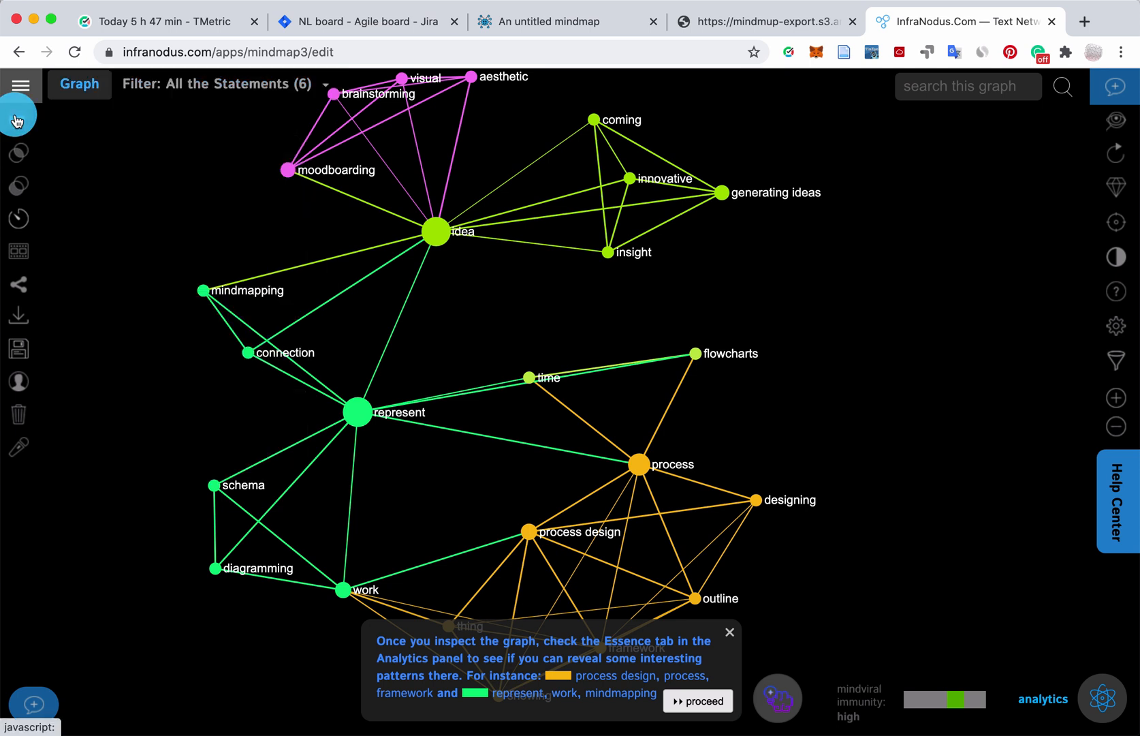
- Show the Analytics panel with the four topical groups and most influential elements
left_click(1102, 699)
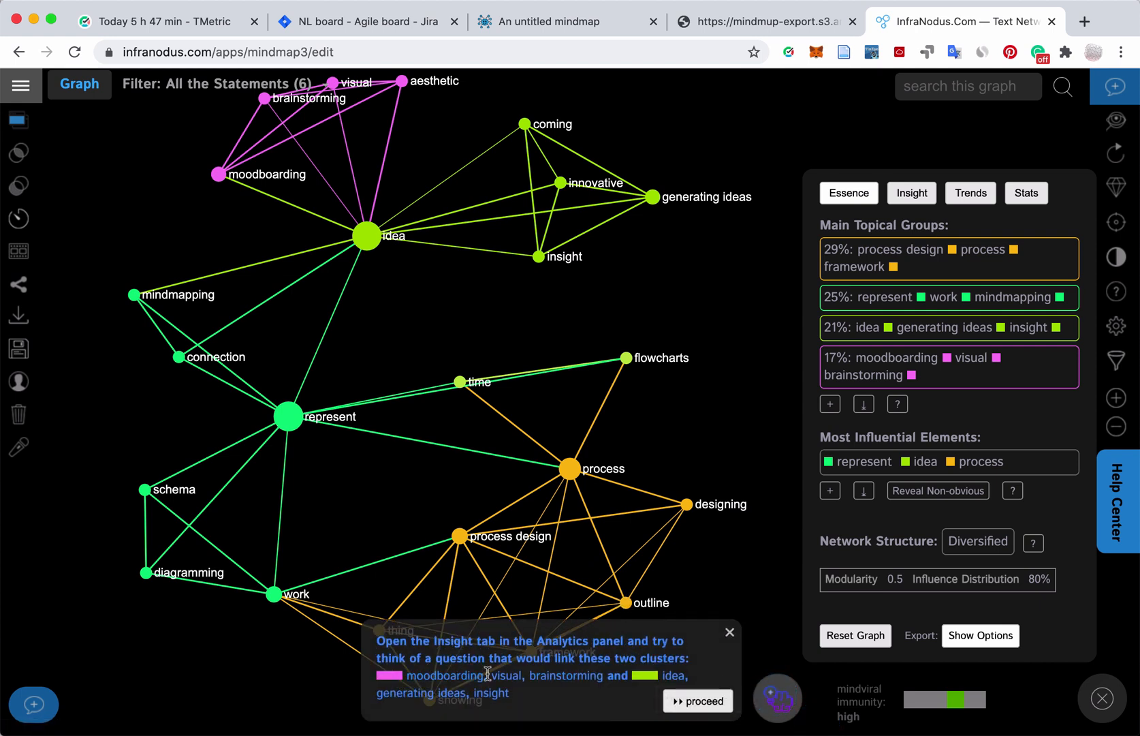
mouse_move(418, 638)
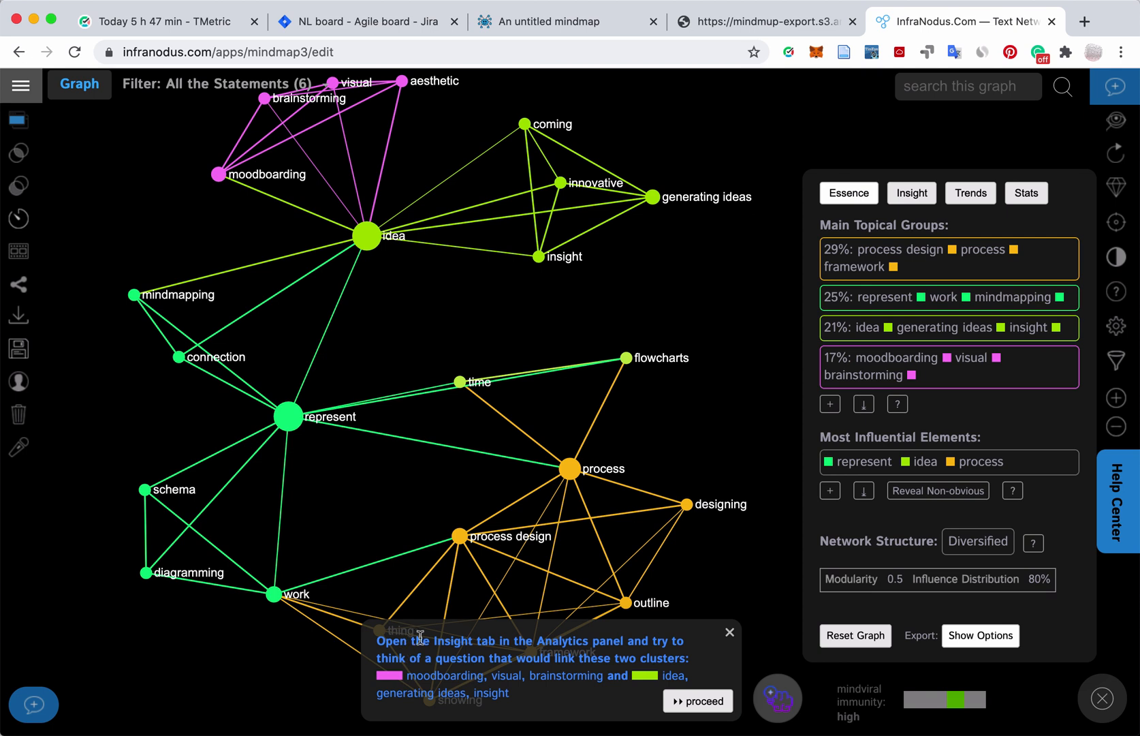
mouse_move(706, 685)
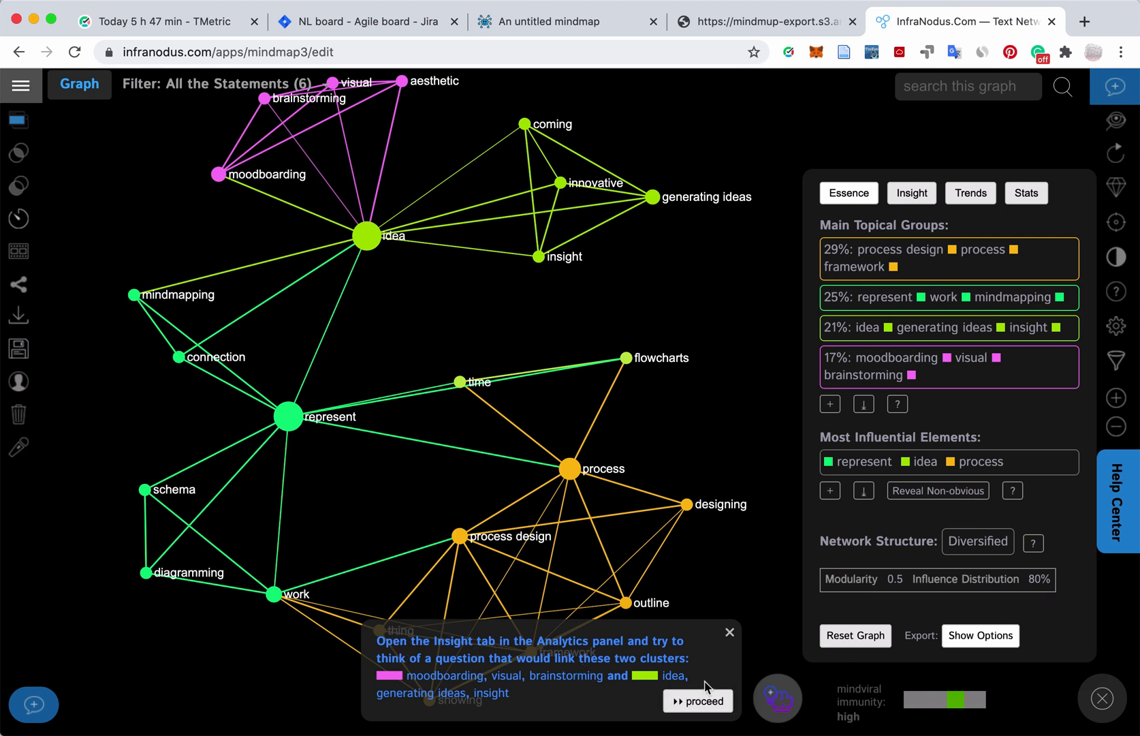
mouse_move(701, 700)
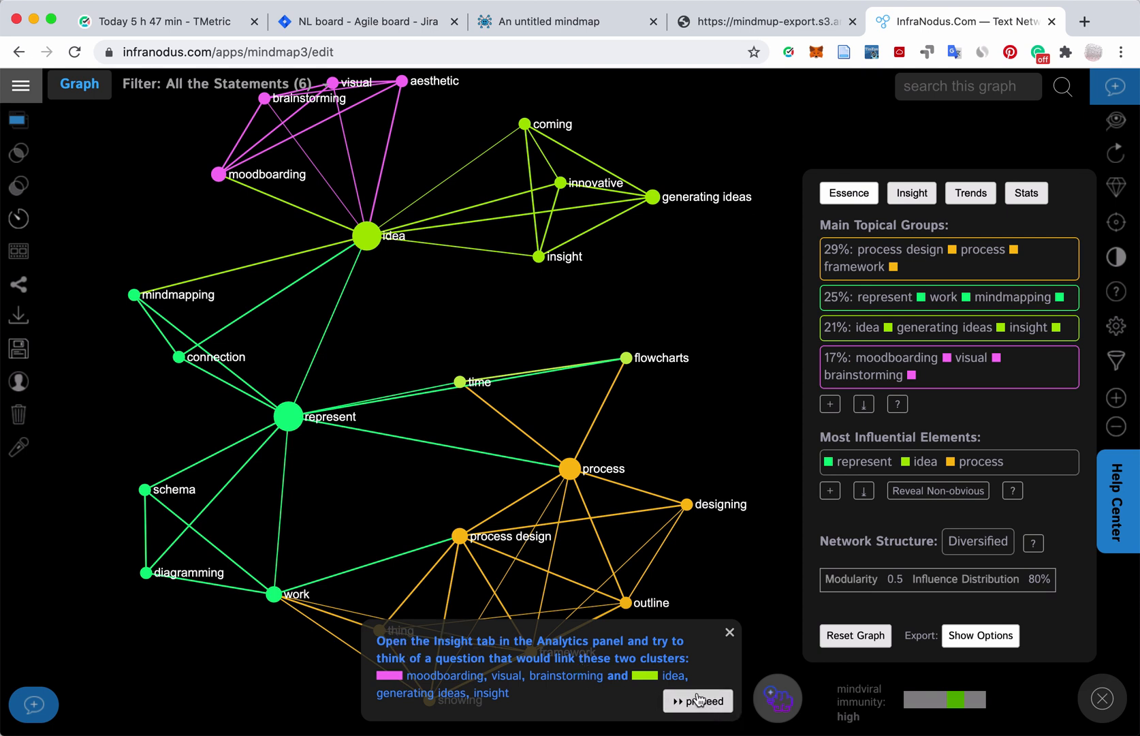
- Reveal the structural gap between the moodboarding and idea clusters and clear the statement box
left_click(697, 700)
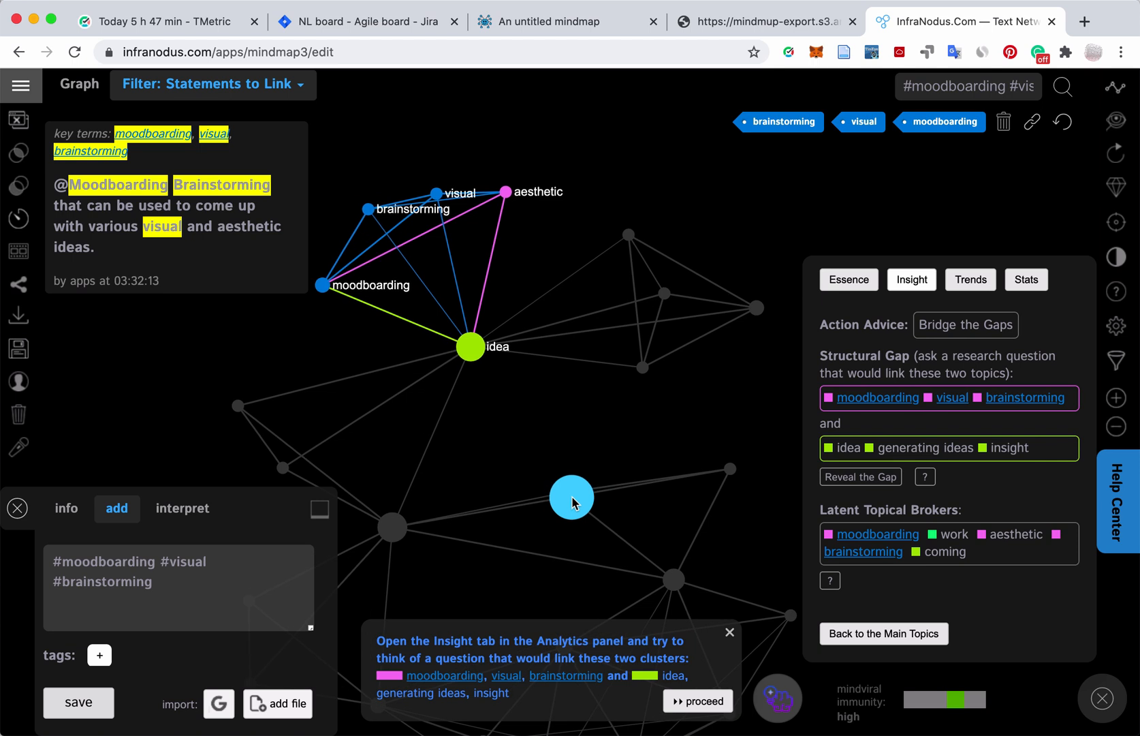
left_click(698, 700)
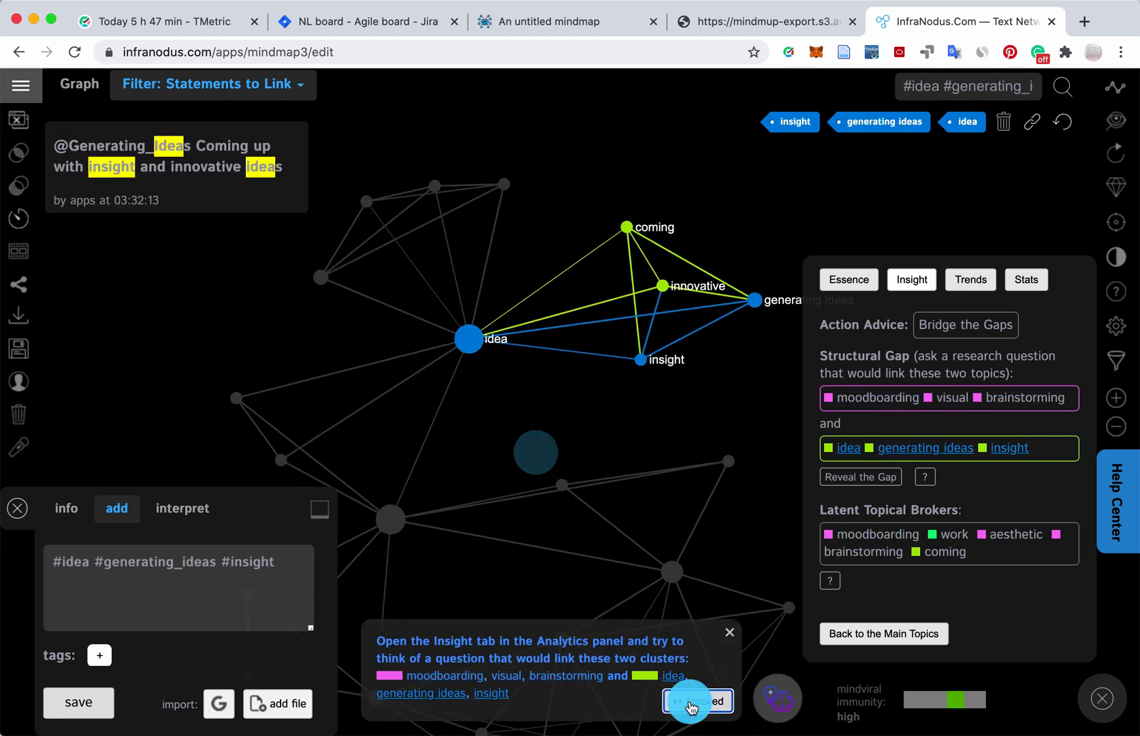
left_click(697, 700)
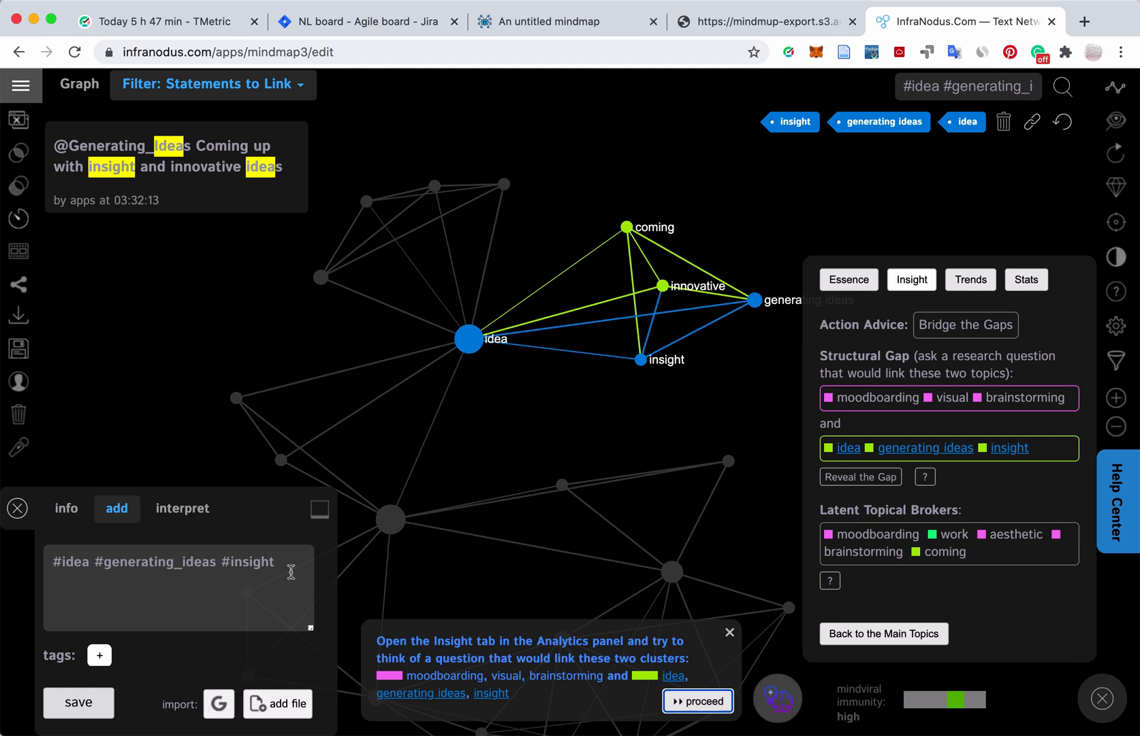
triple_click(160, 561)
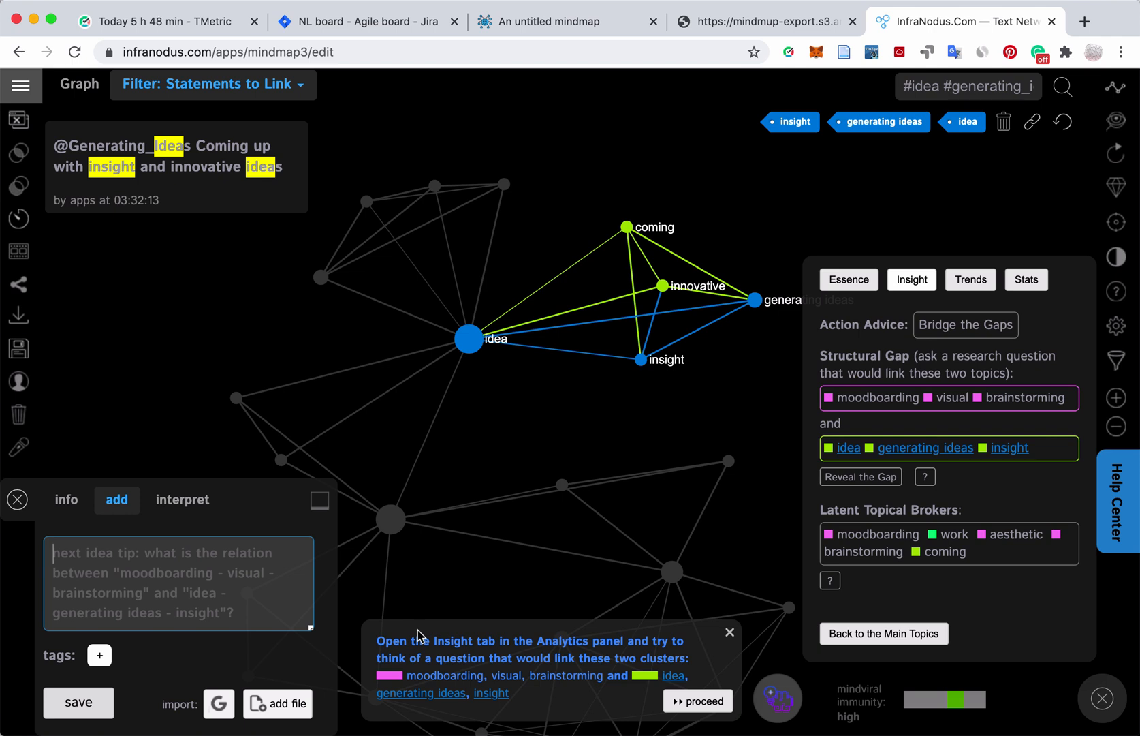
- Write a question about using AI to interpret images and generate an article on the subject
type("what")
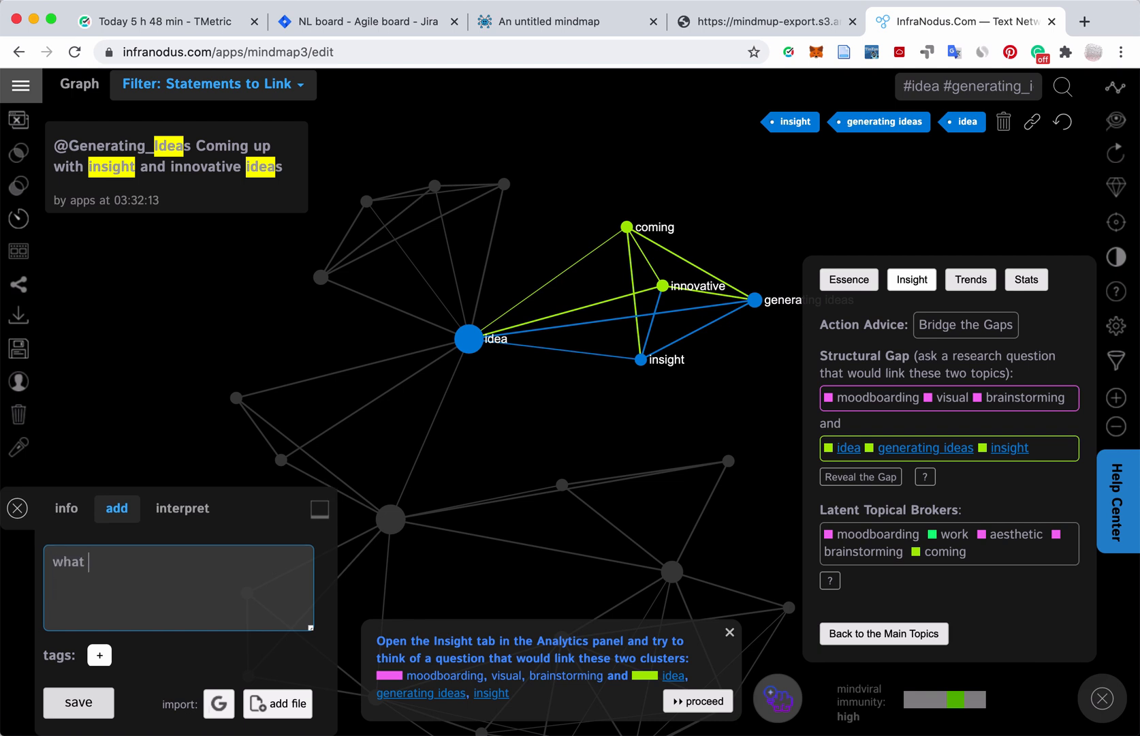
type("if i use")
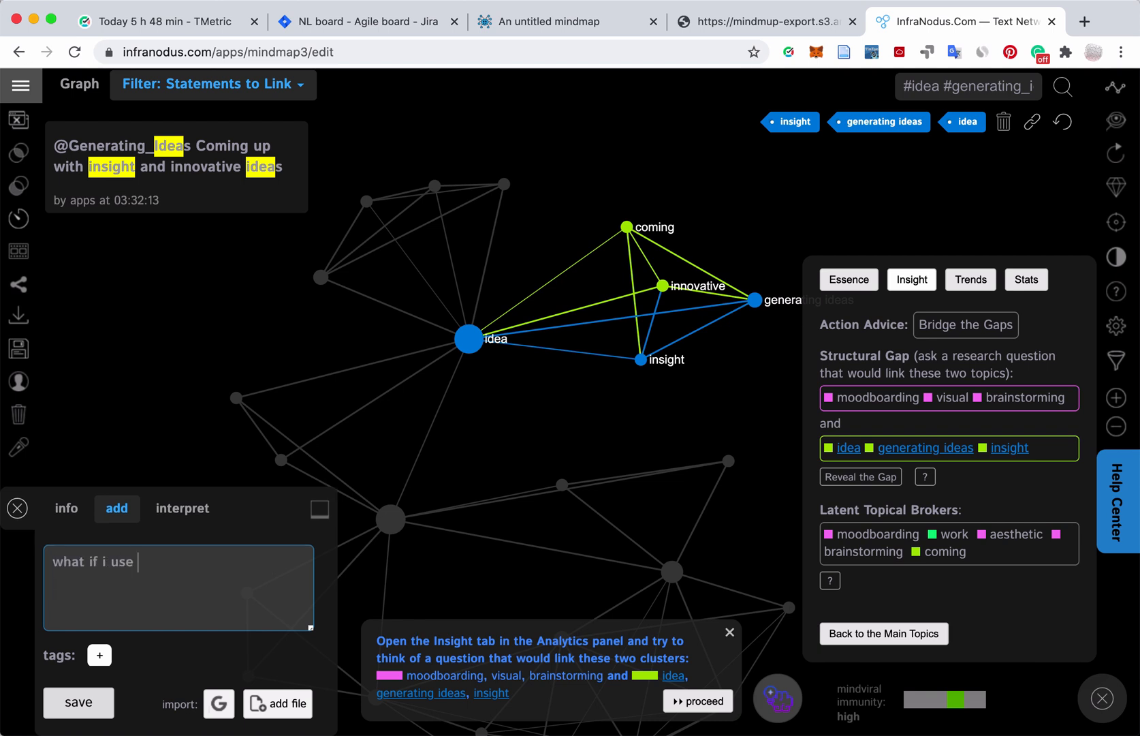
type("AI to interpree")
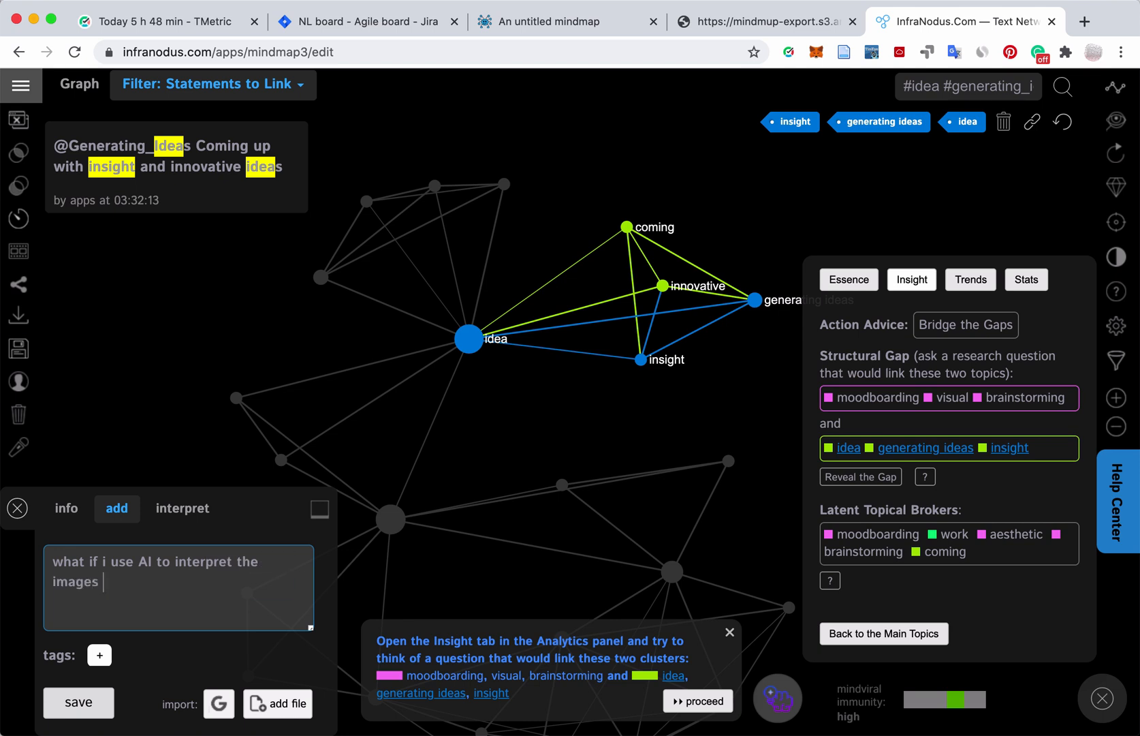
type("and then use")
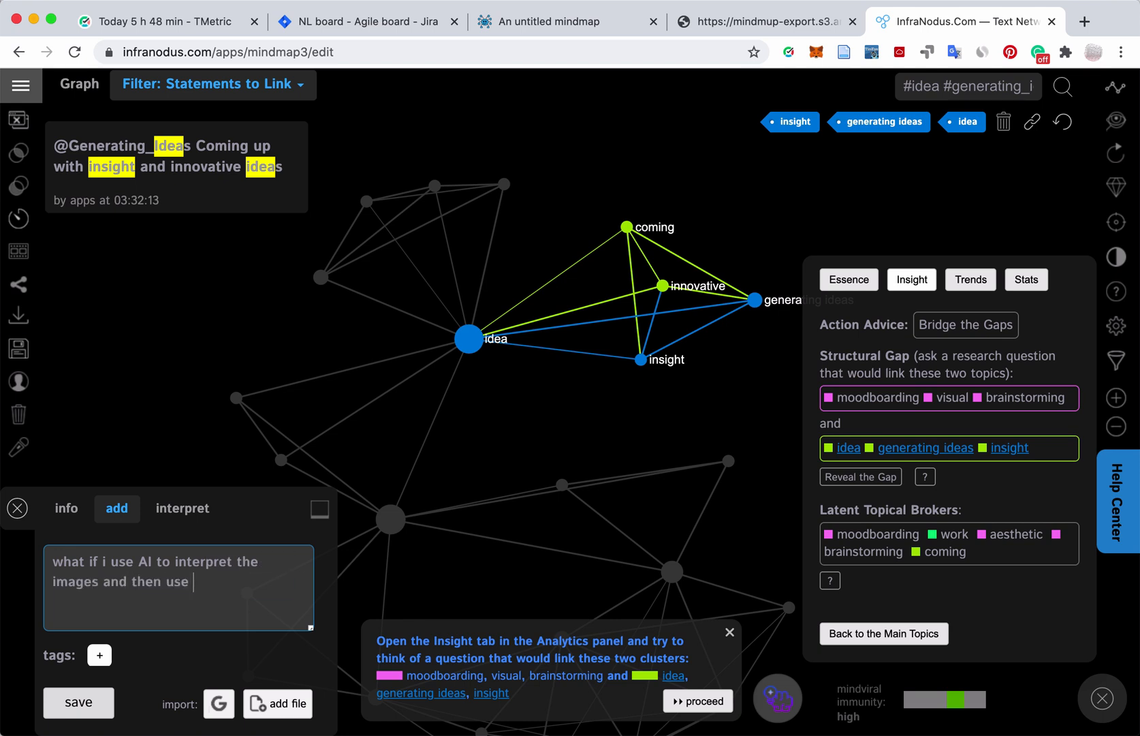
type("those interpre")
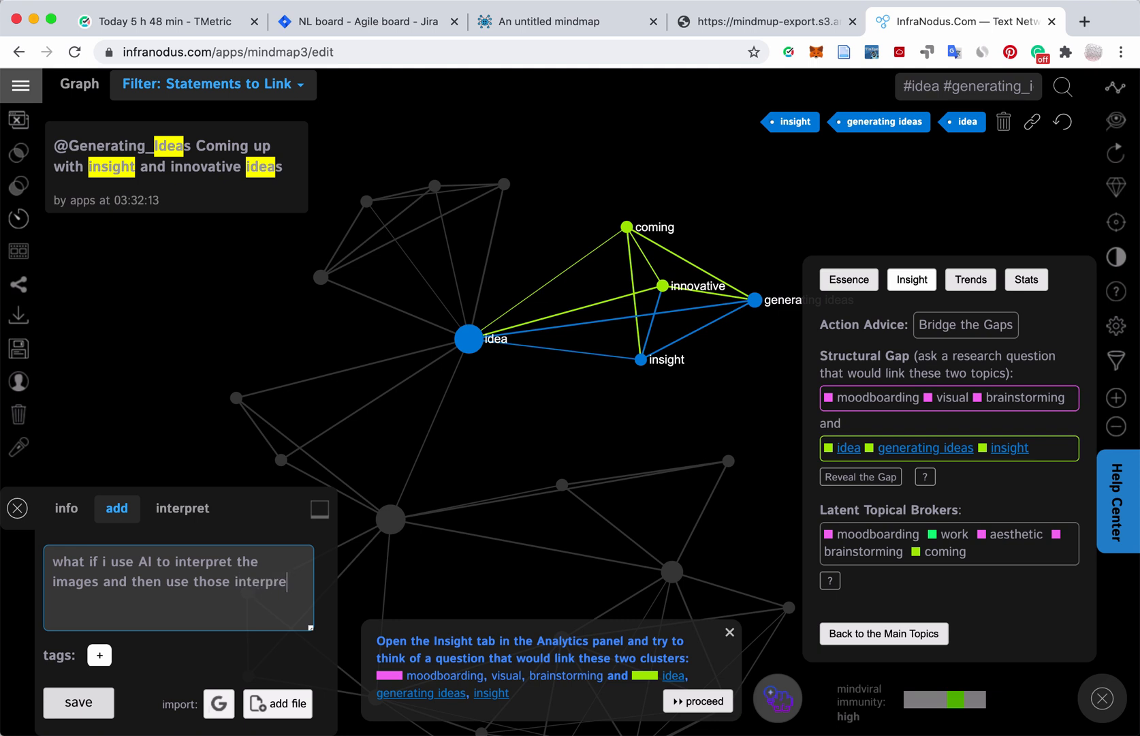
type("tations")
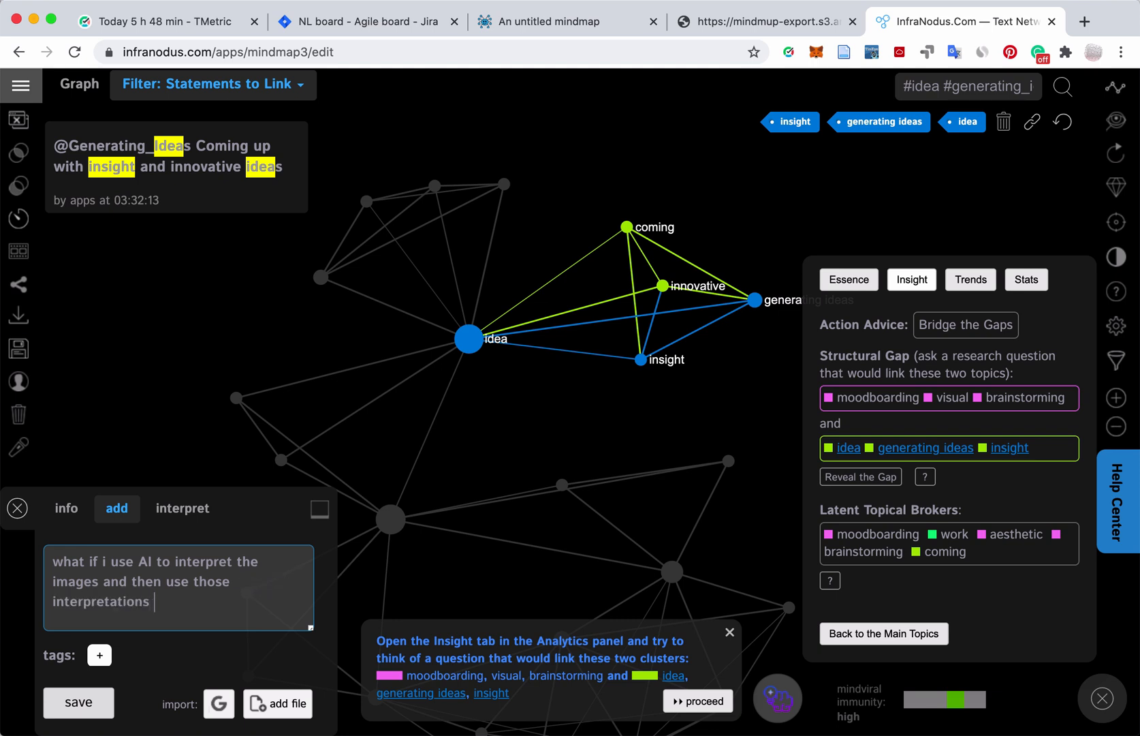
type("to generate")
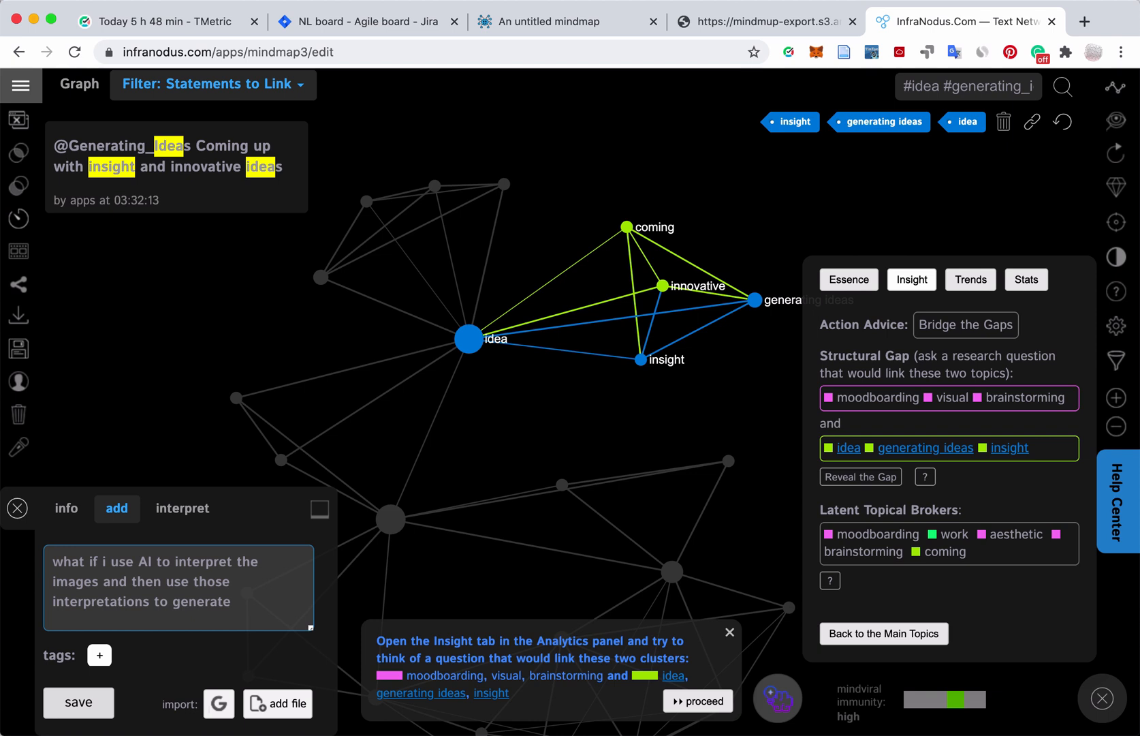
type("a text or")
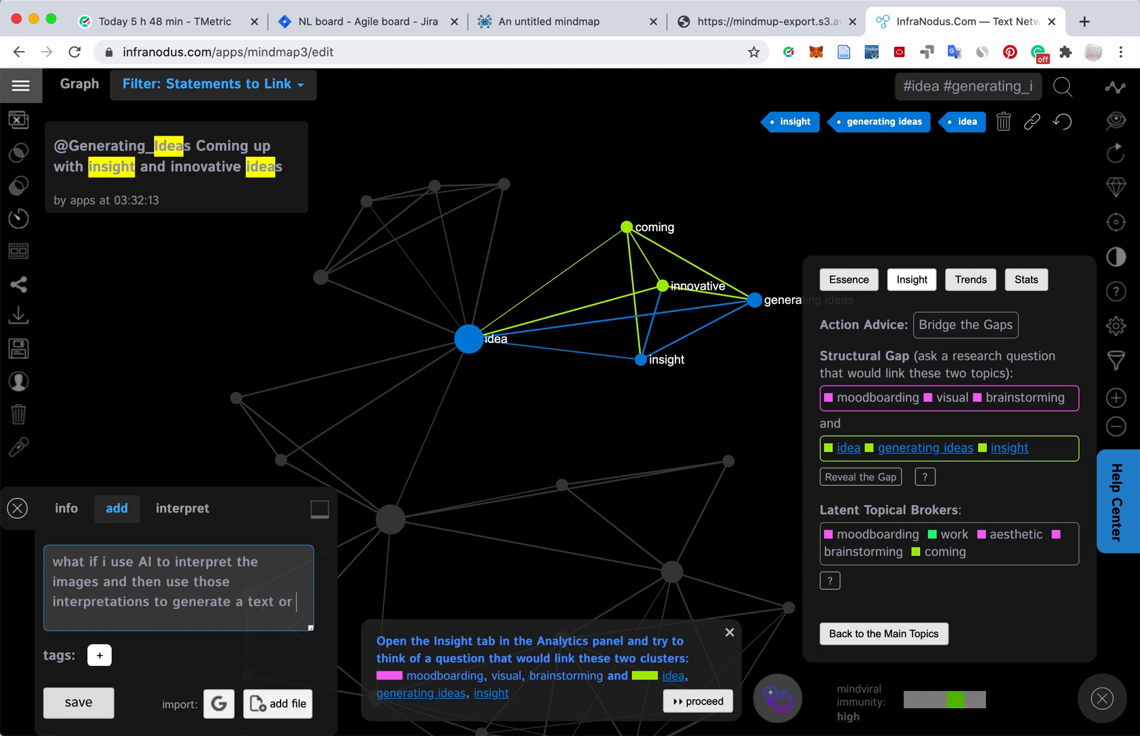
type("an article")
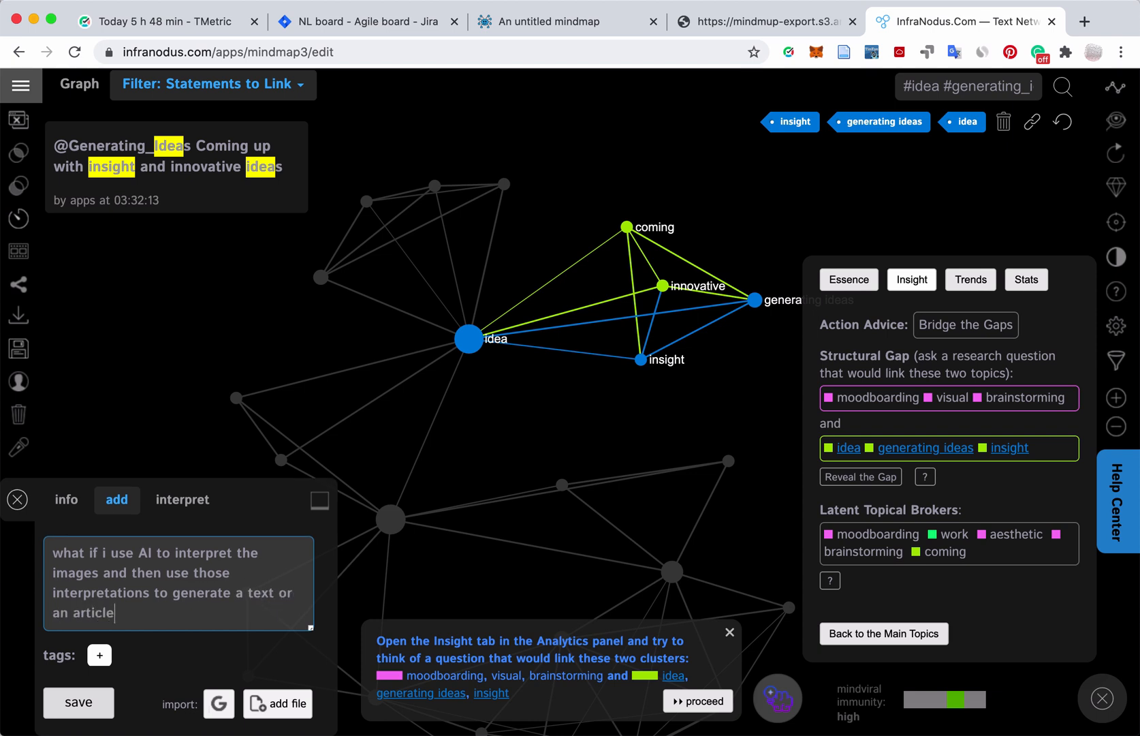
type("on the subject")
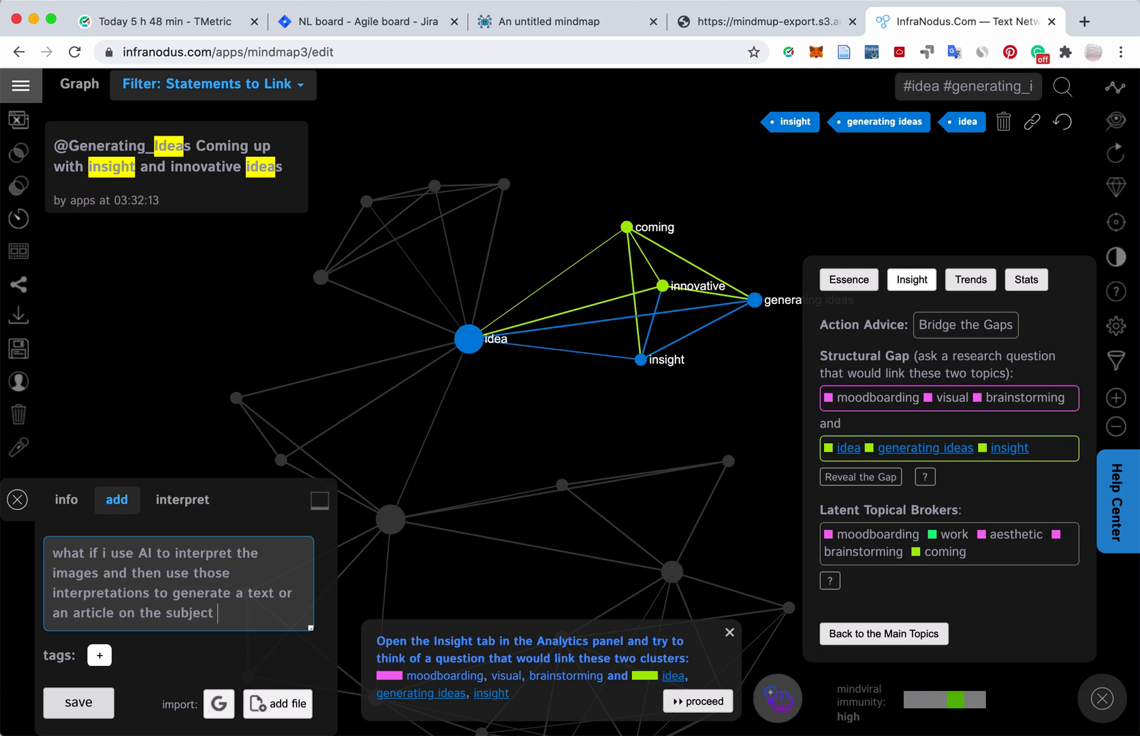
type("i'm interested in")
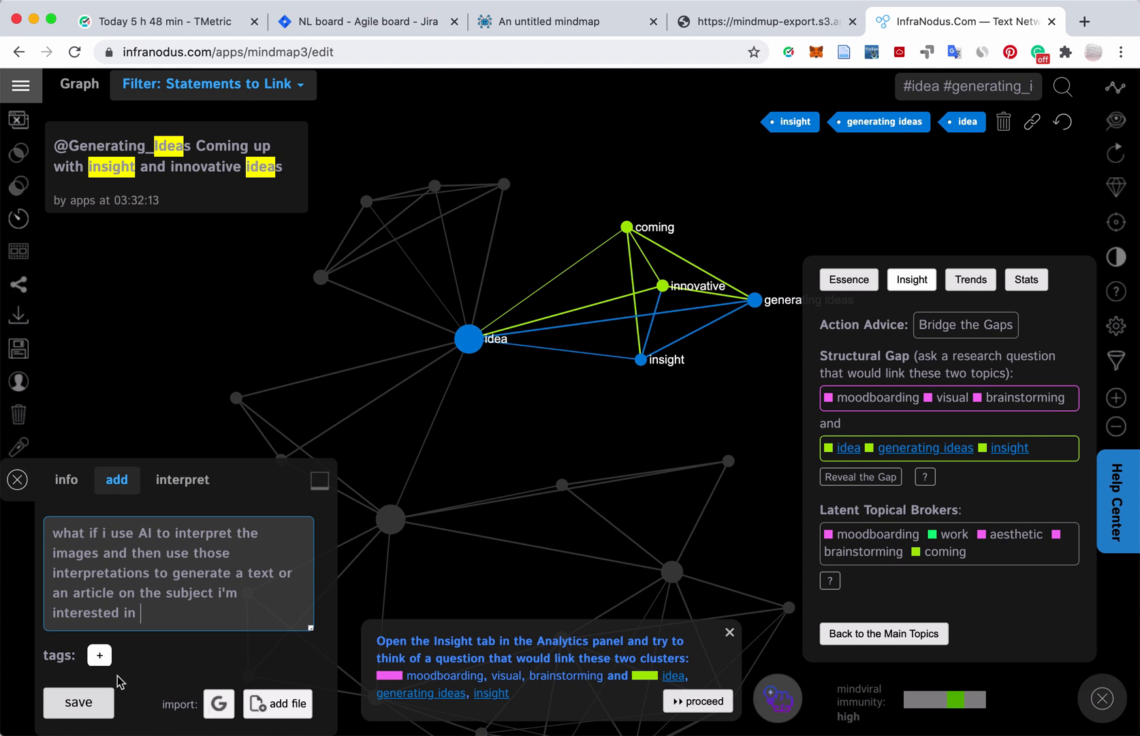
type("@")
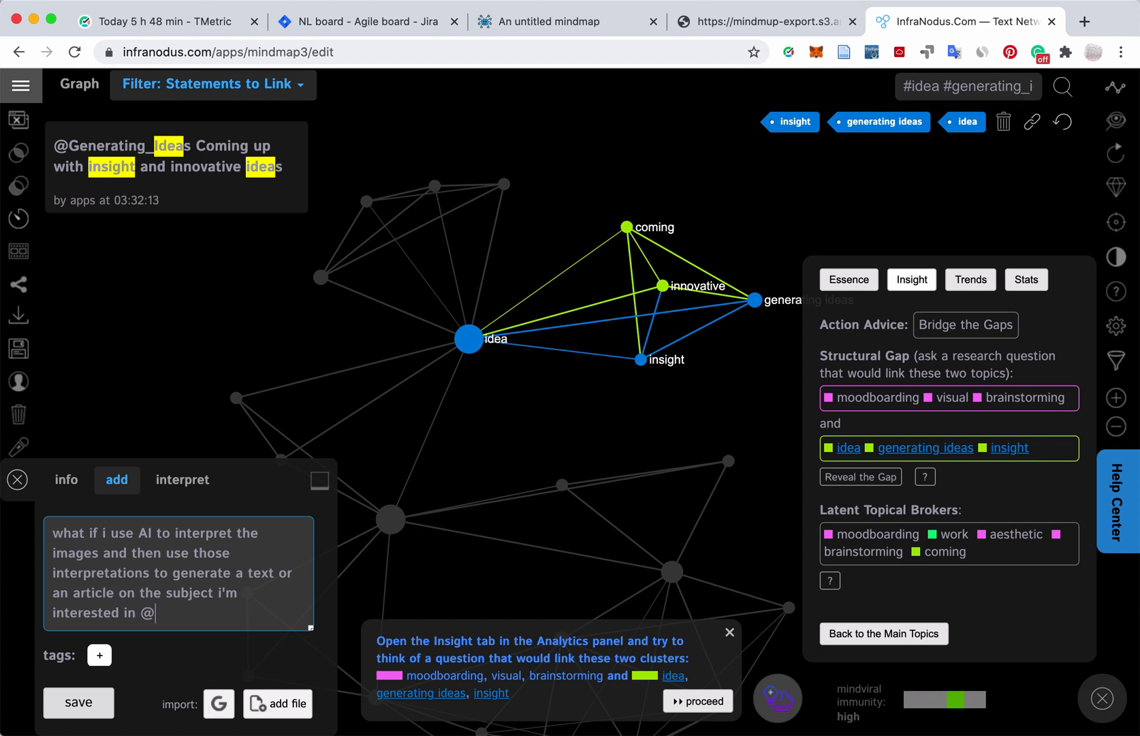
type("g")
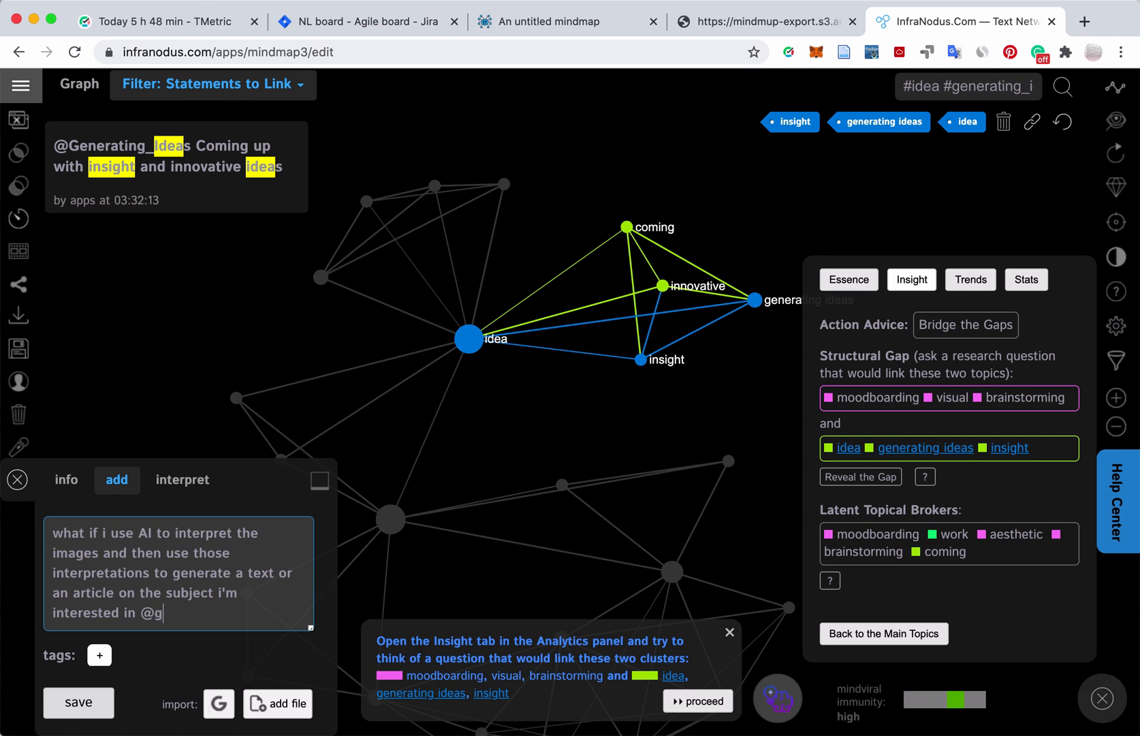
type("enerating_ideas and")
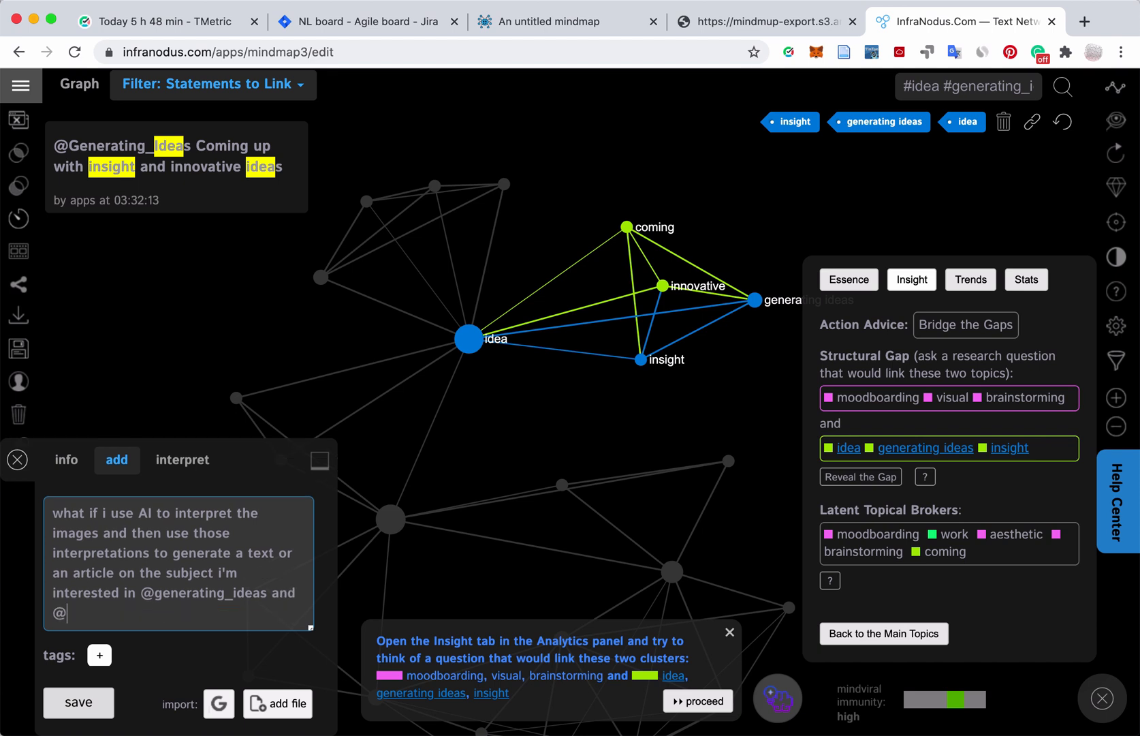
type("brainstorming a")
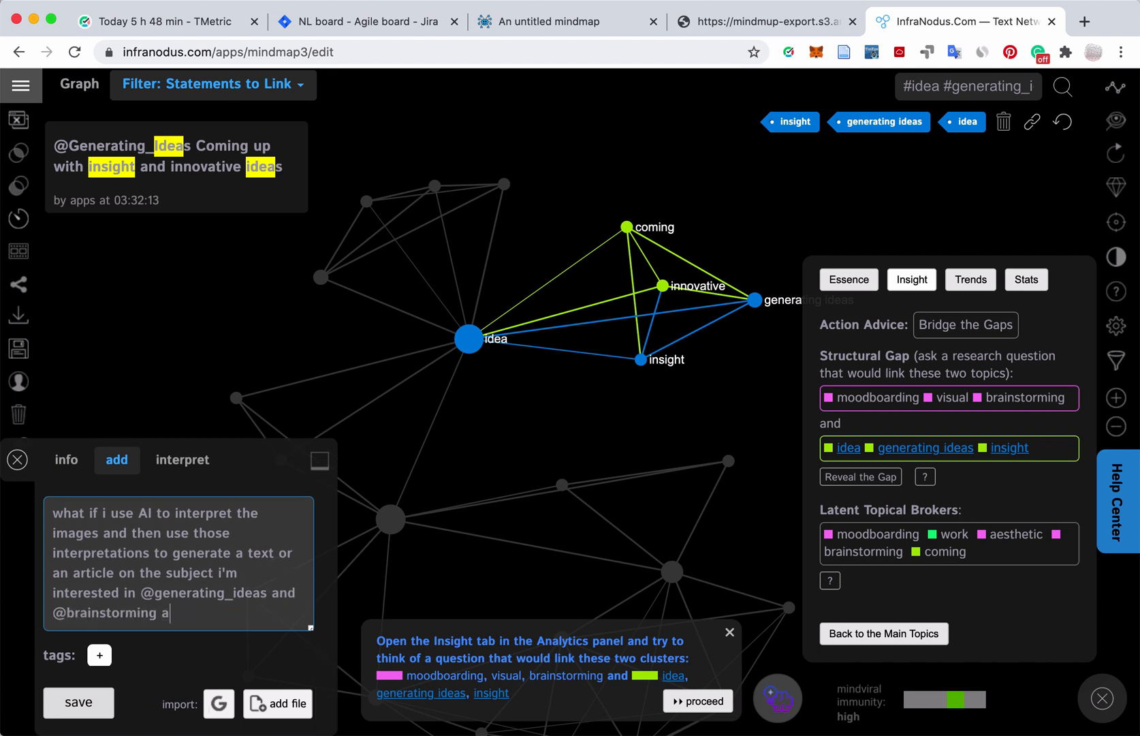
type("nd @moodb")
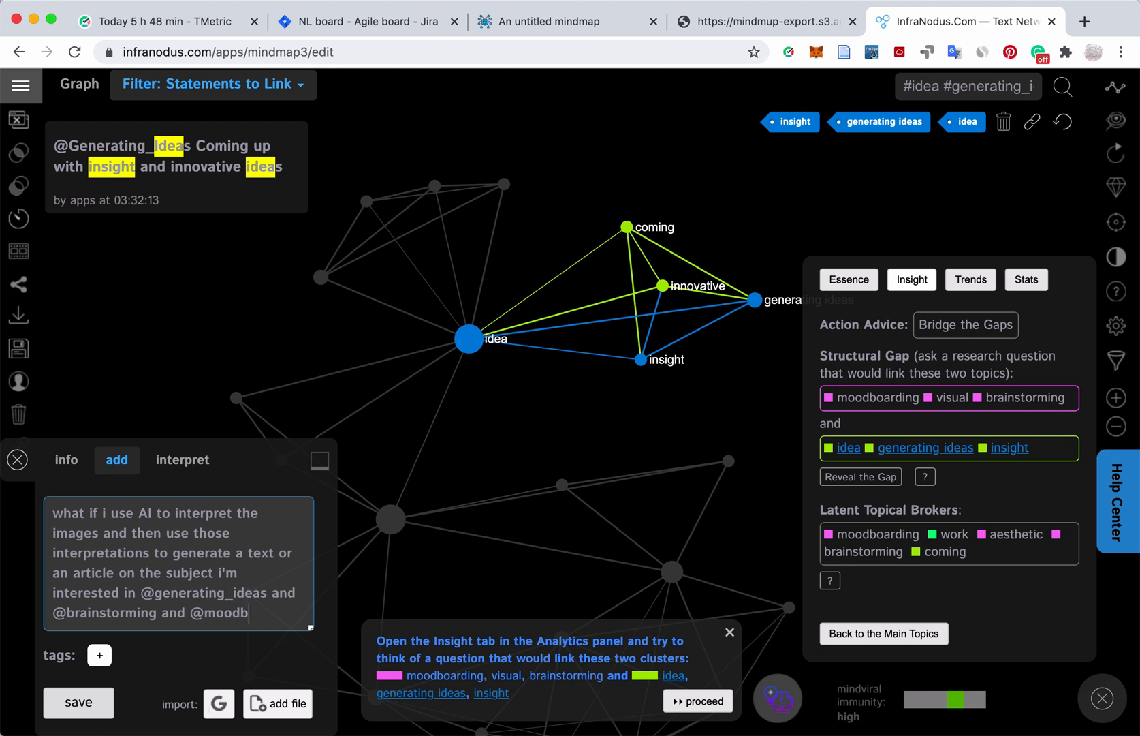
left_click(79, 703)
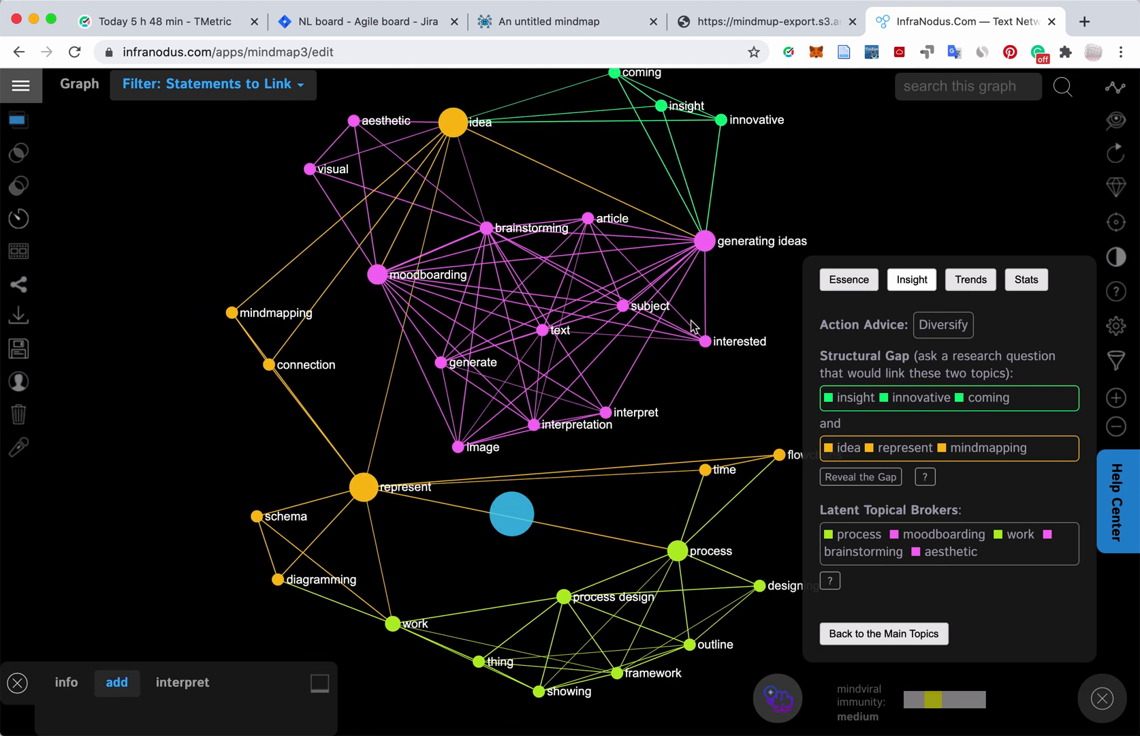
- Return to the MindMup mind map after the new cluster forms
left_click(566, 21)
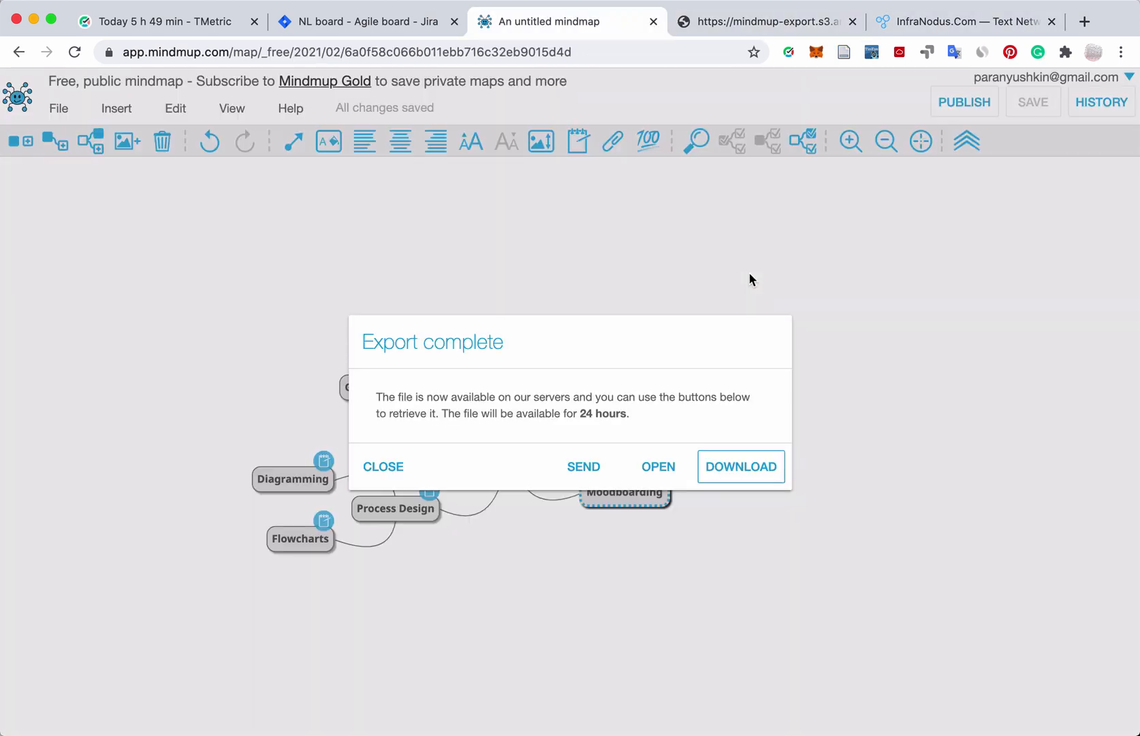
- Dismiss MindMup's export-complete notice, zoom the map, and return to the InfraNodus network
left_click(383, 466)
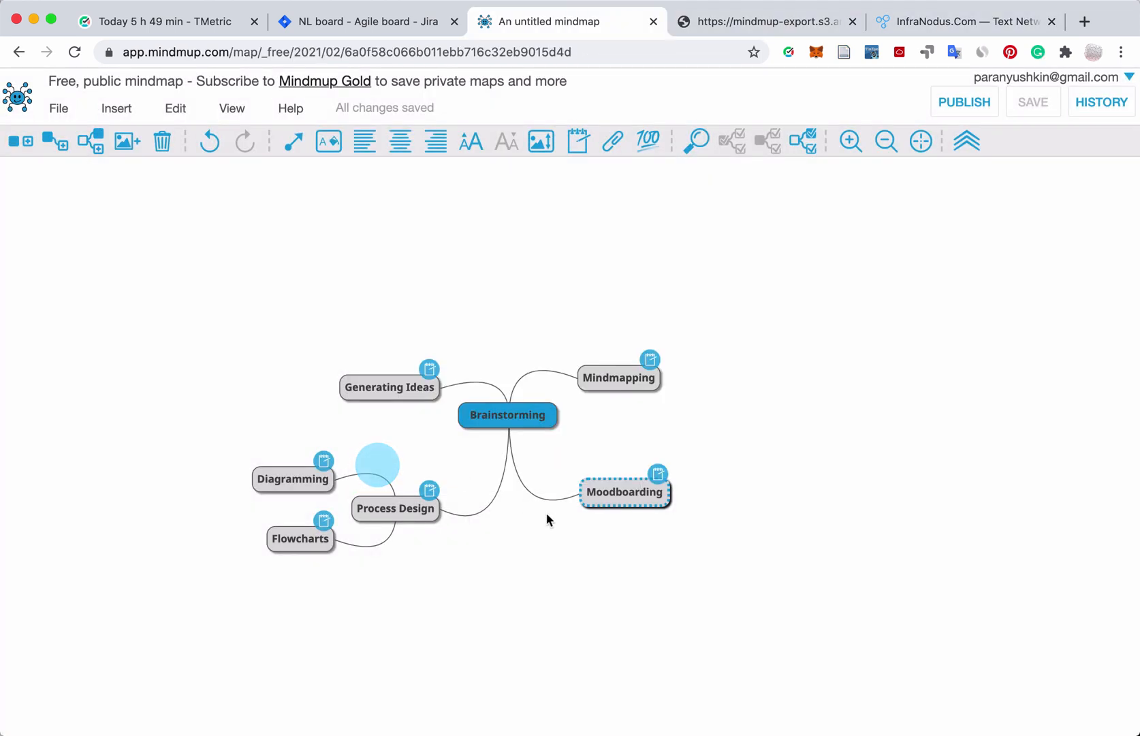
mouse_move(504, 142)
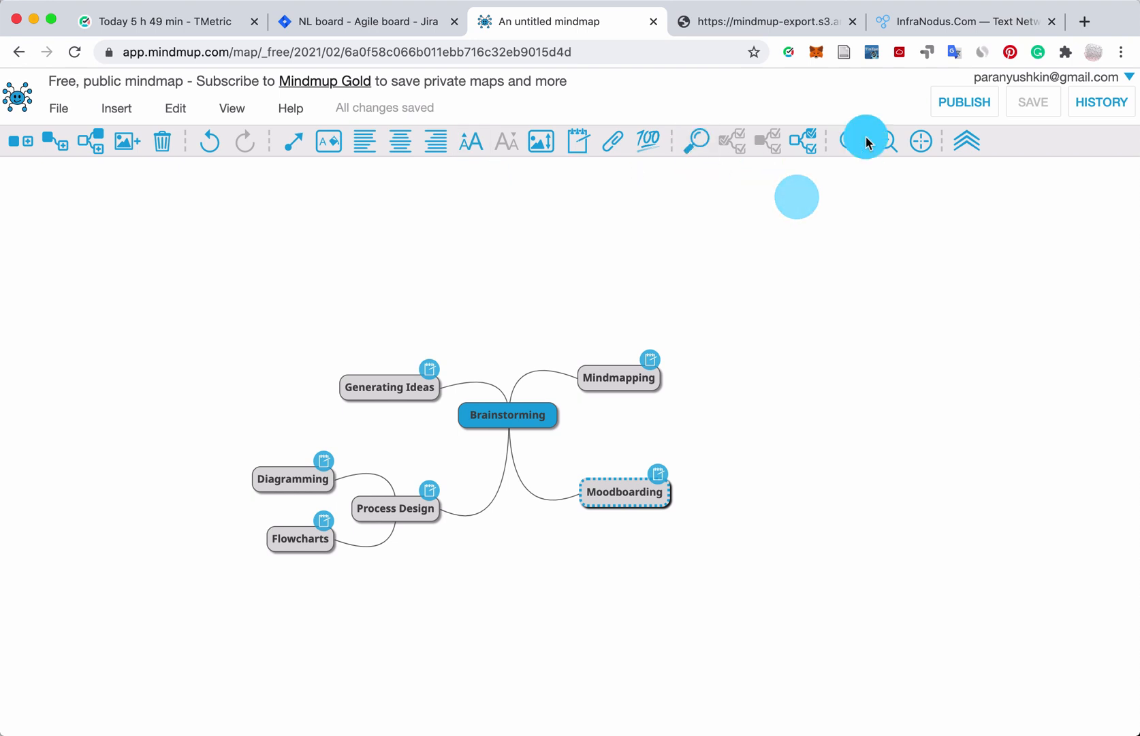
left_click(851, 142)
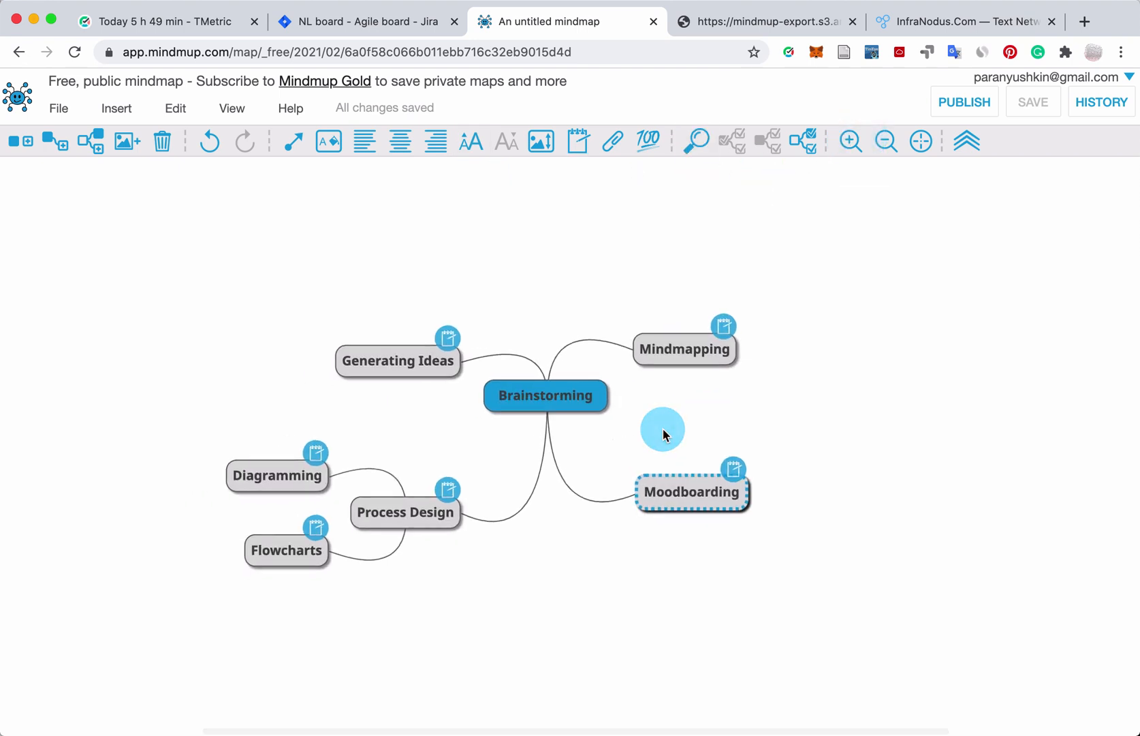
left_click(967, 21)
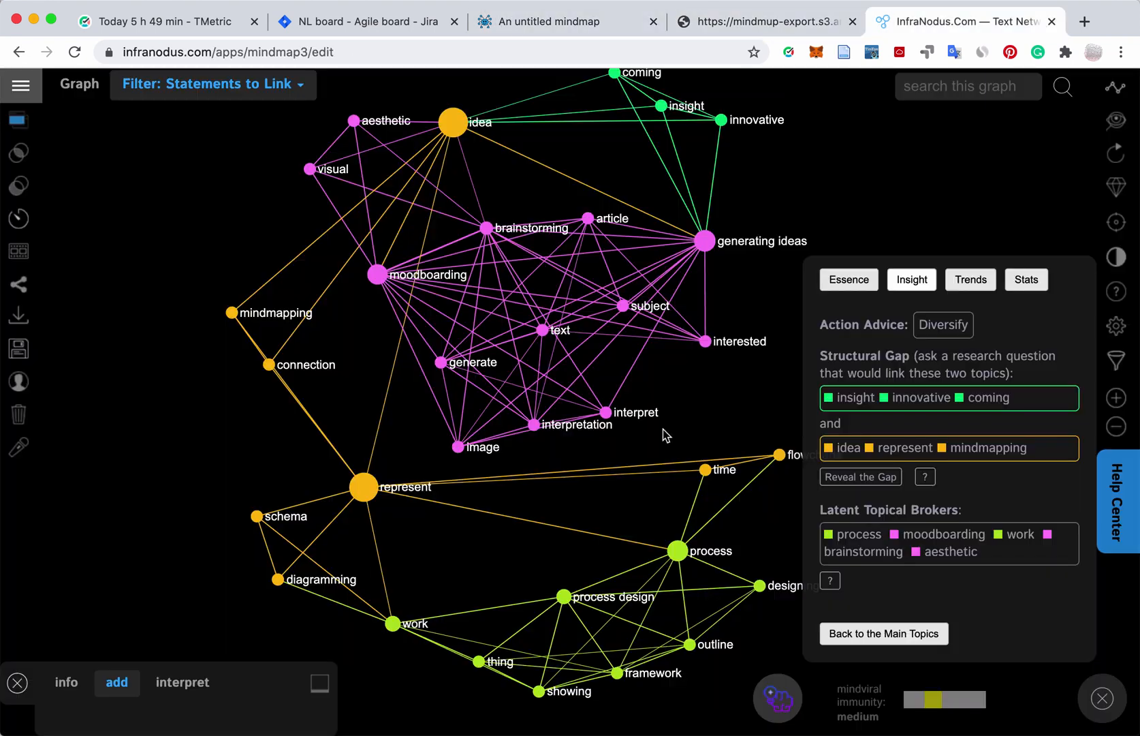